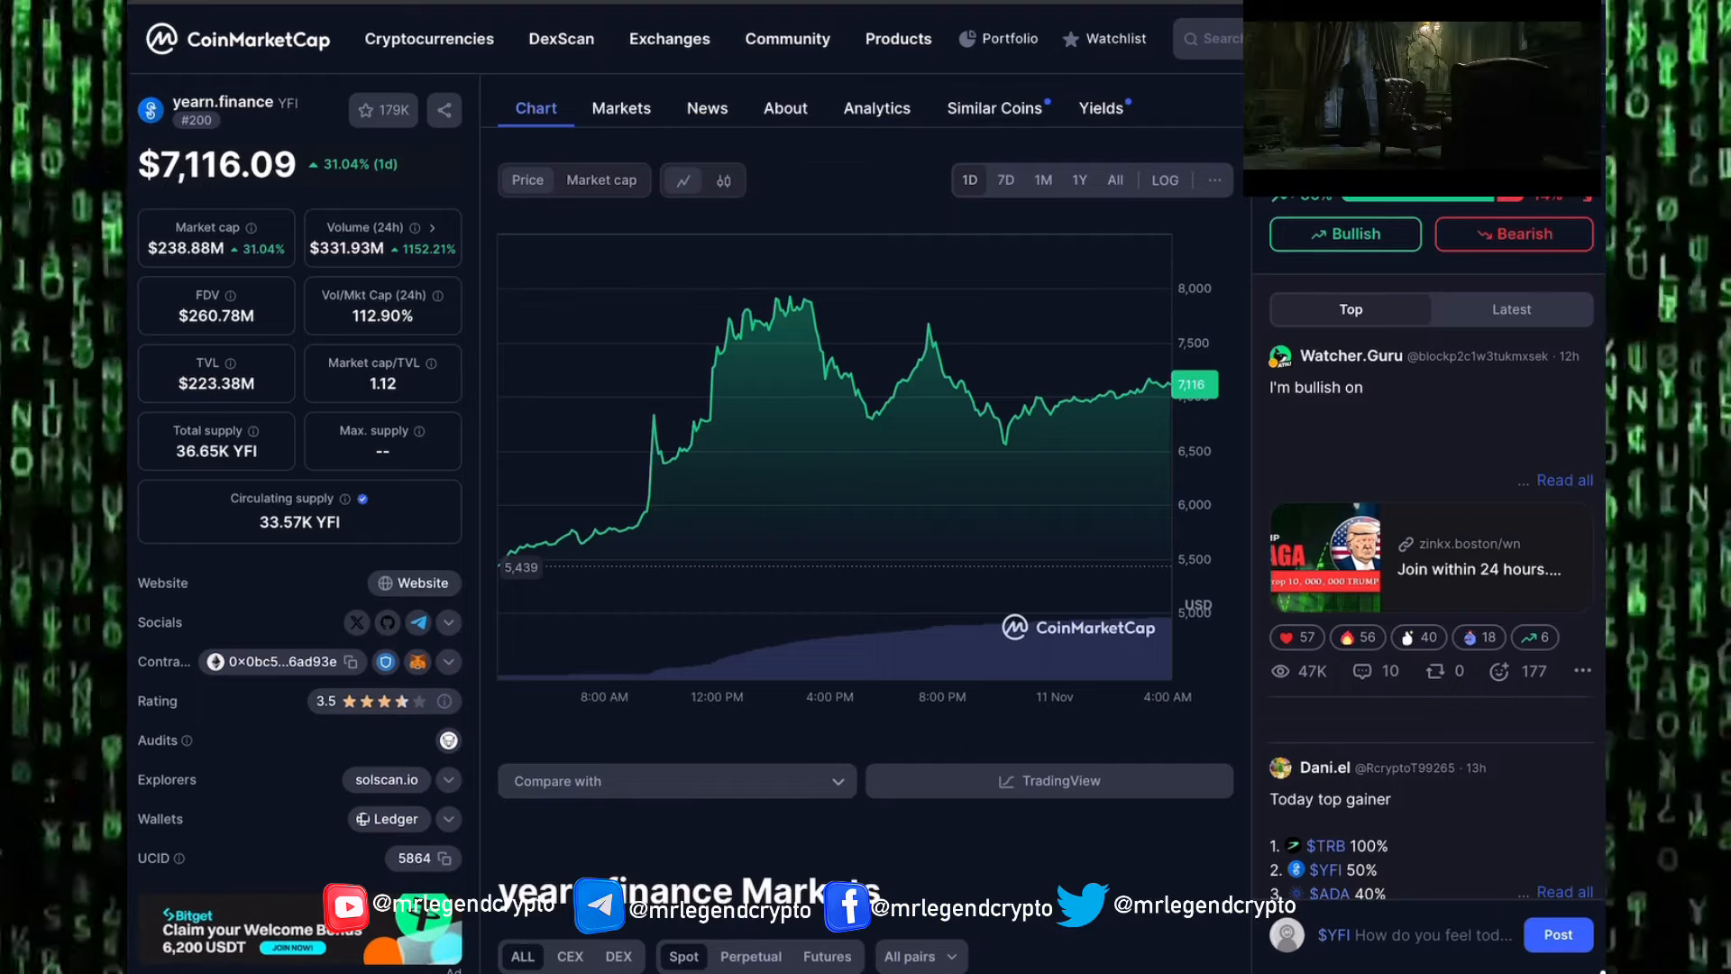
Open YFI's monthly price summary popup in Crypto Bubbles.
left_click(1047, 781)
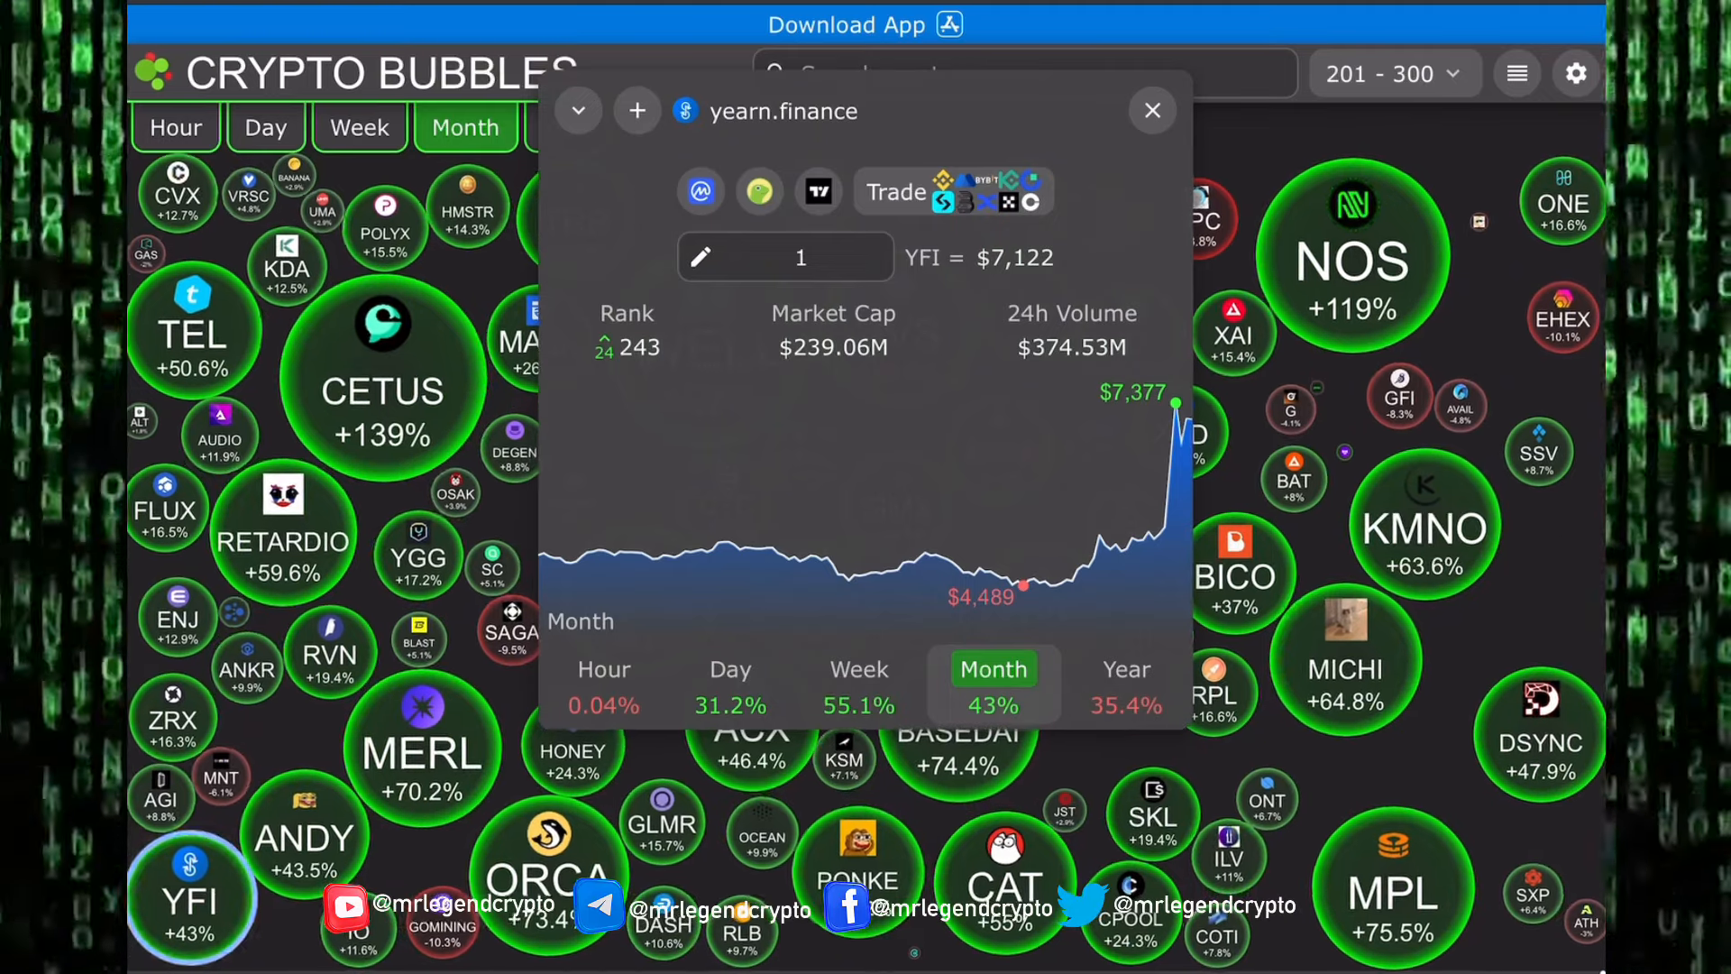
Search chart symbols for YEAR, close the YFI popup and return to CoinMarketCap's yearn.finance tab.
left_click(817, 191)
type("YEAR")
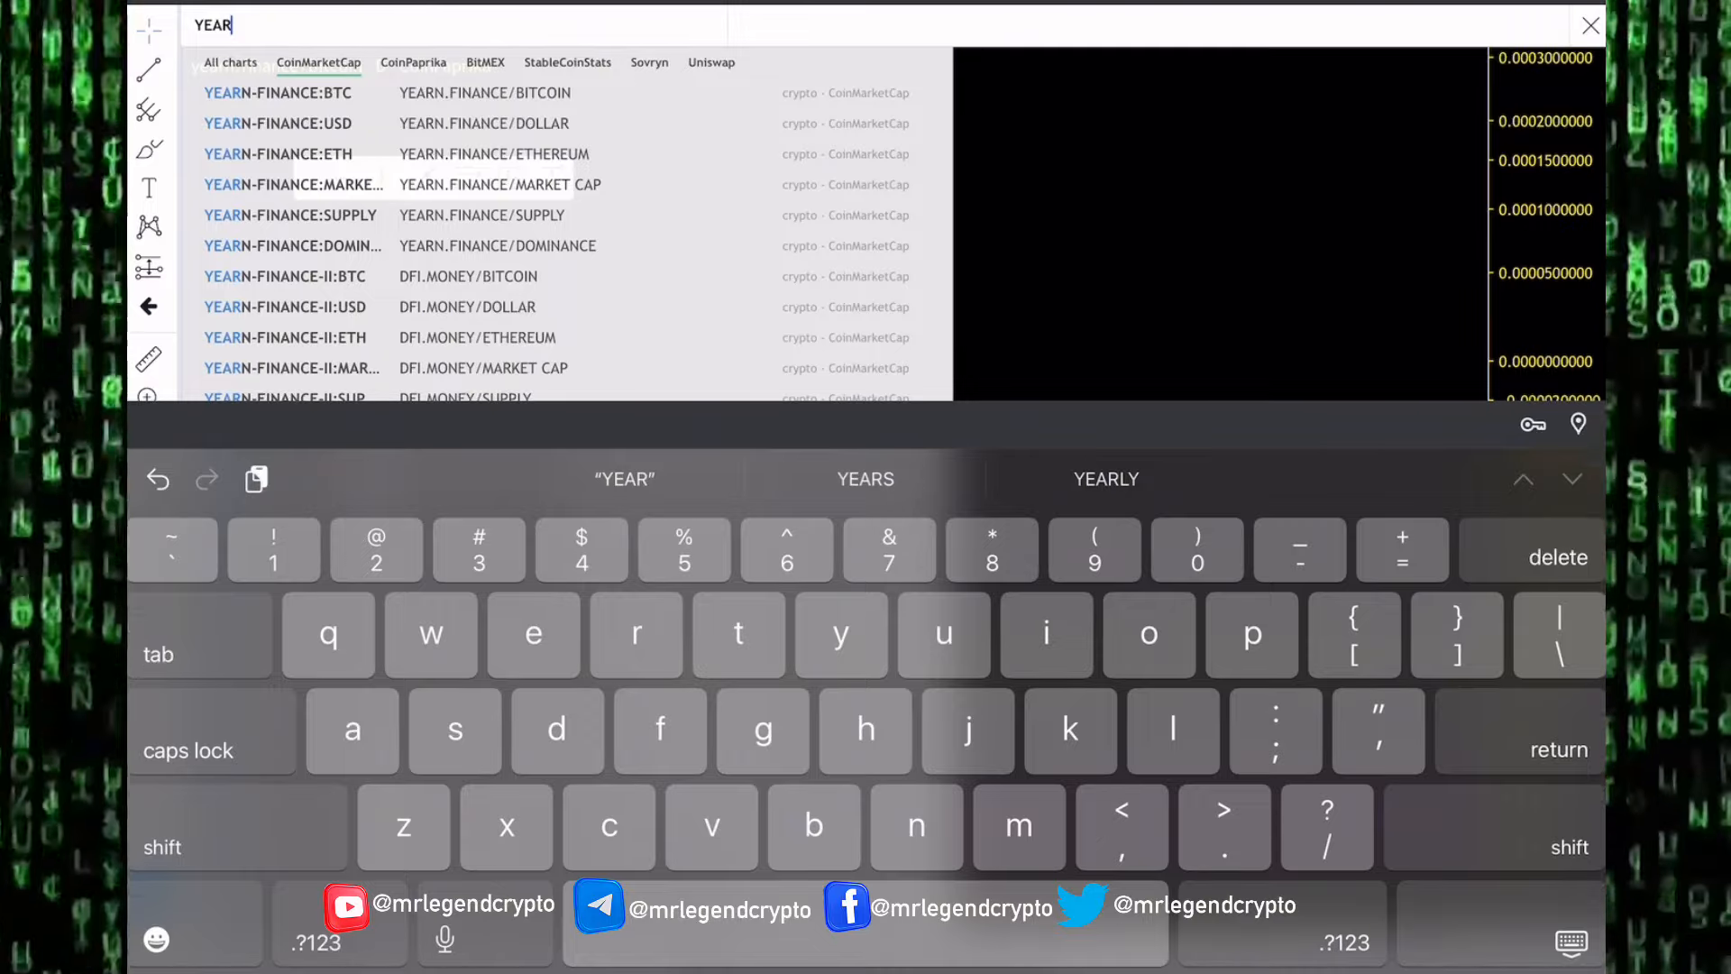
left_click(292, 92)
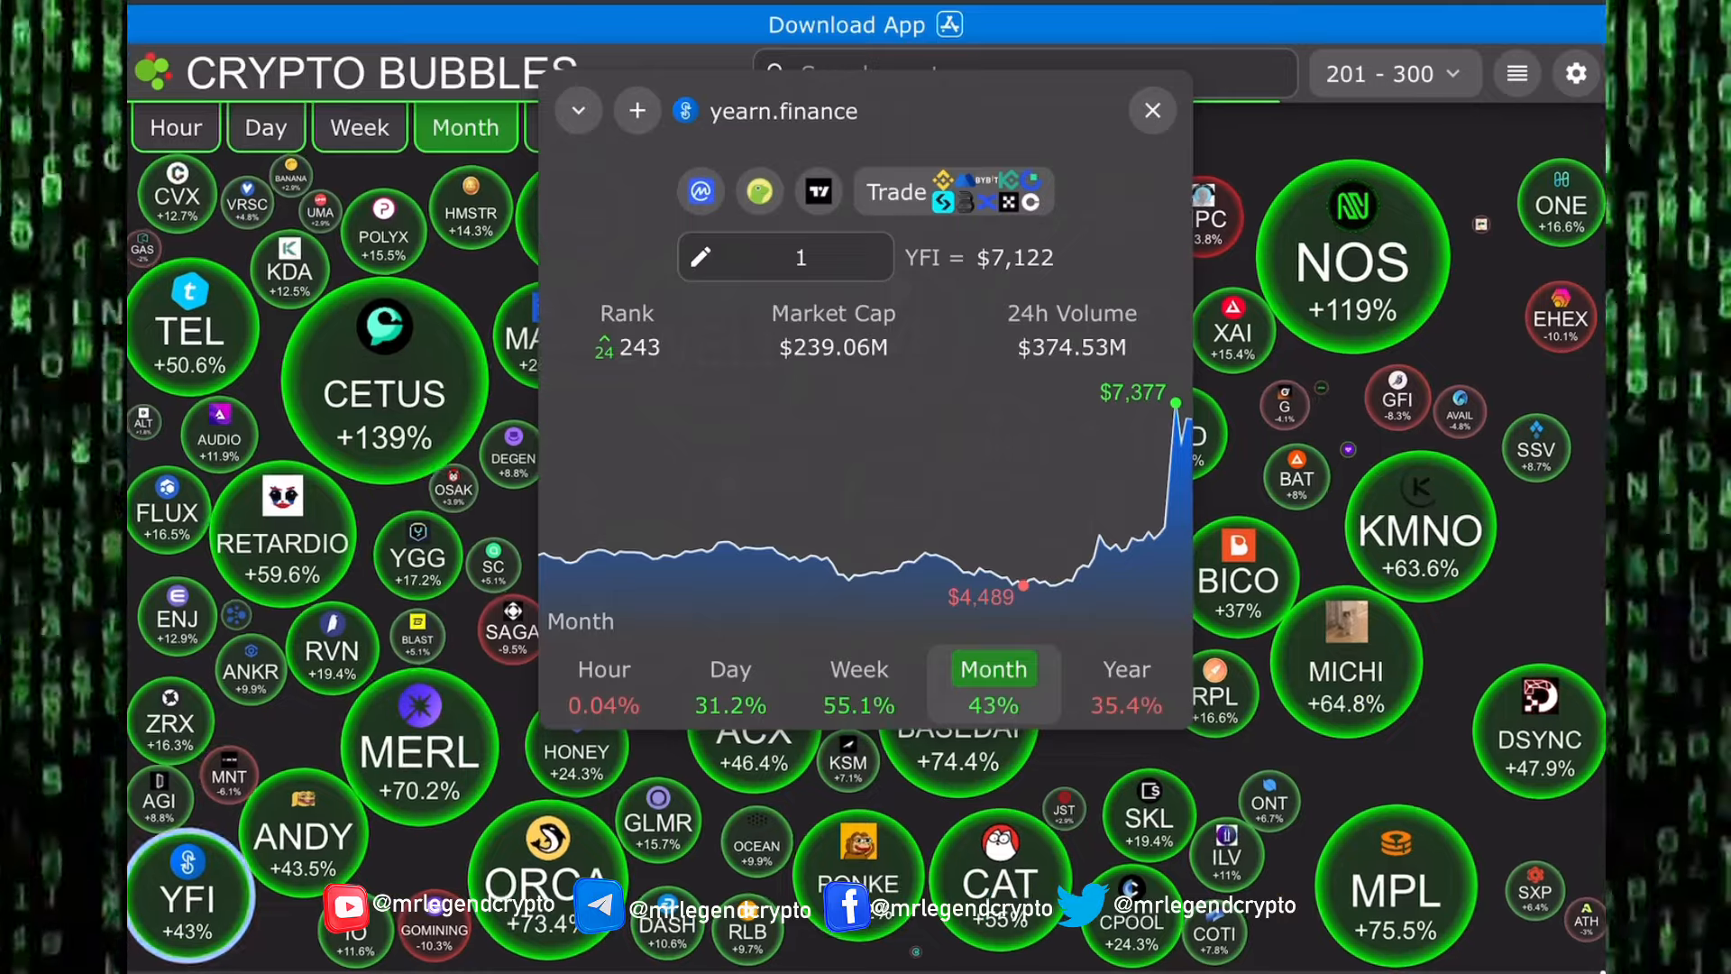
left_click(858, 669)
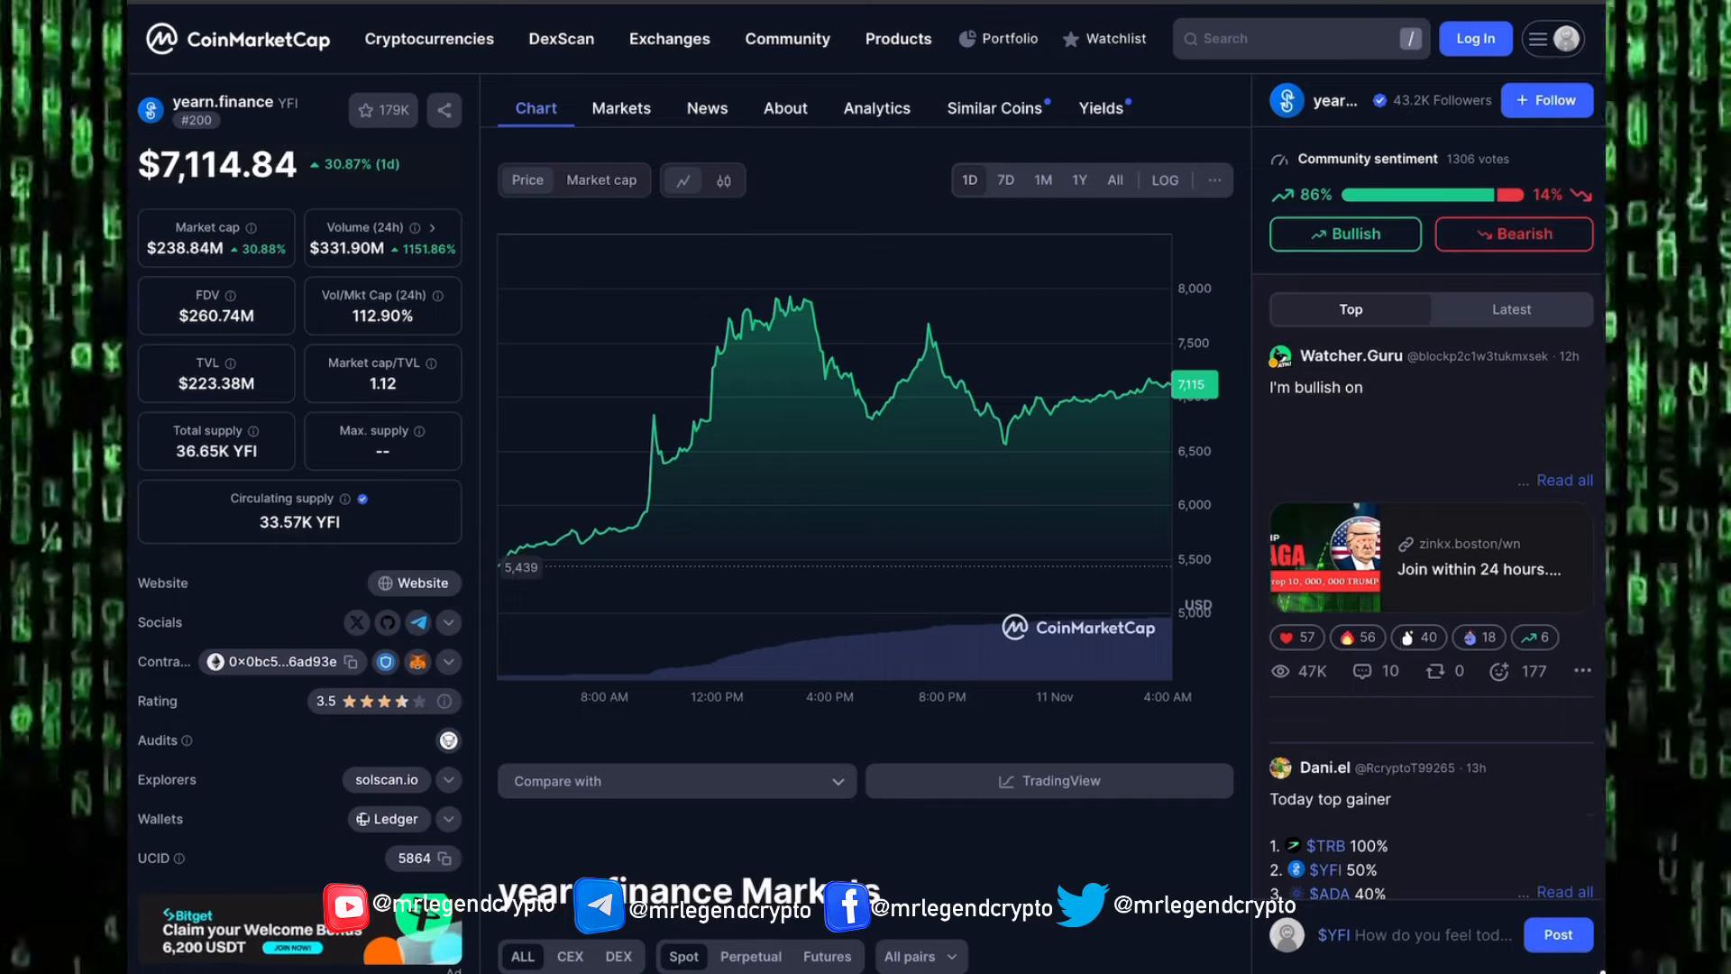
Scroll through yearn.finance's Markets table, then show its About section.
scroll("down", 3)
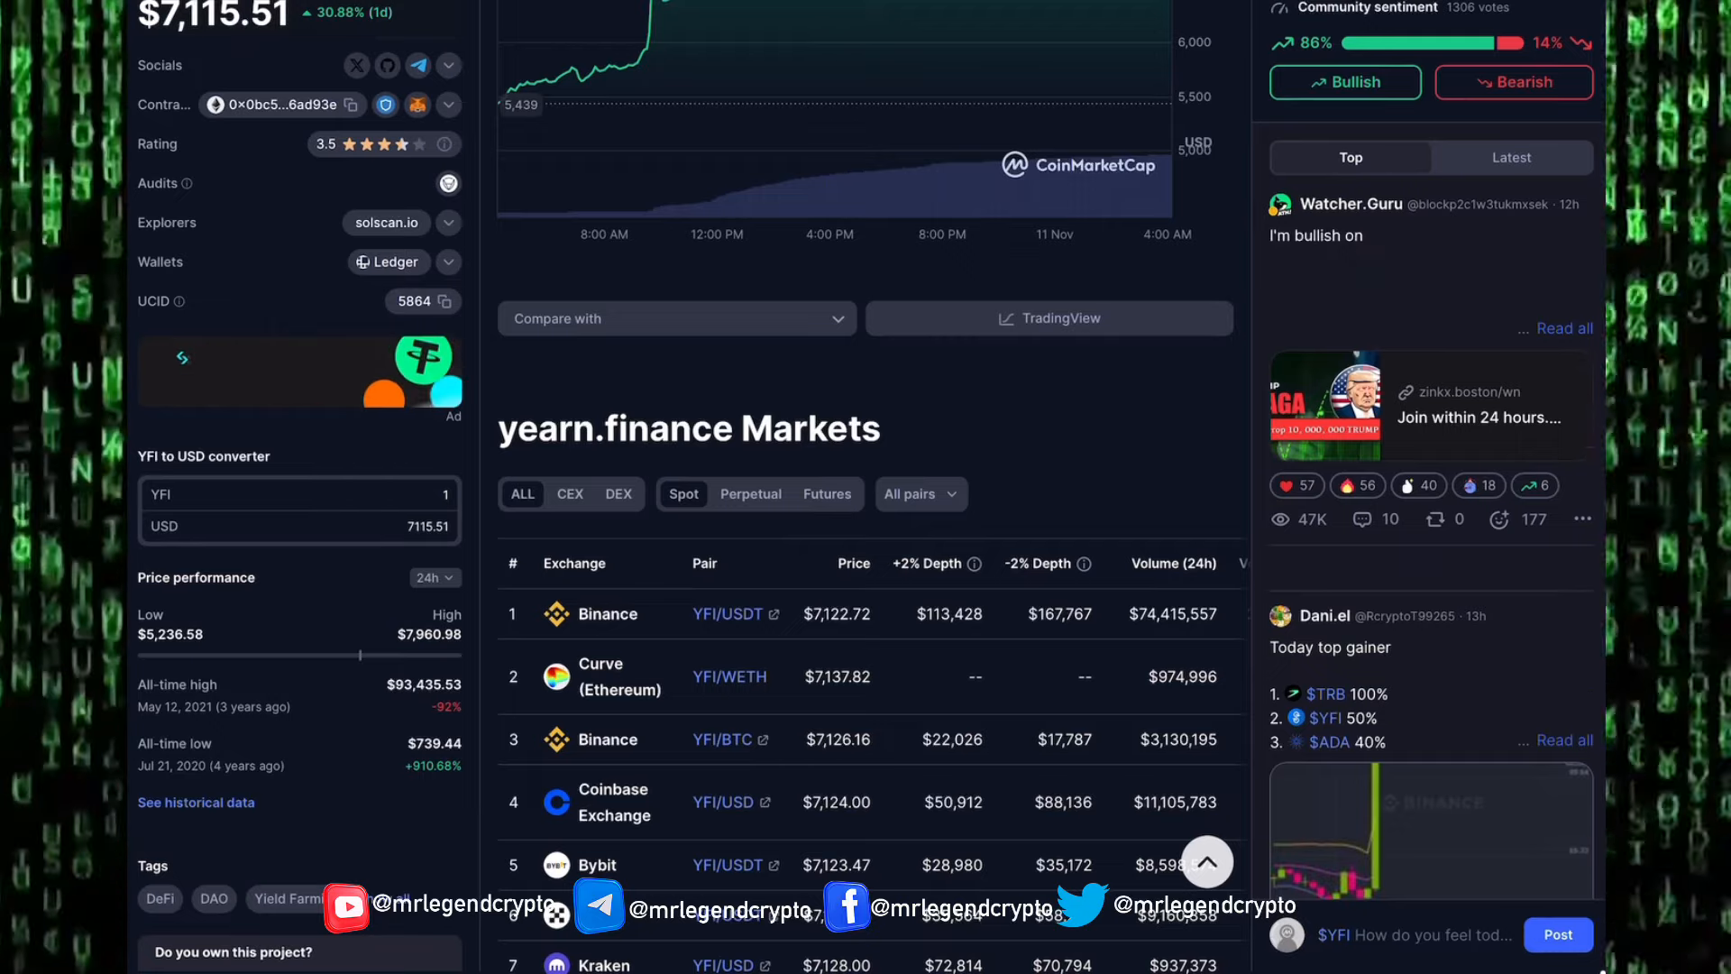
scroll("down", 3)
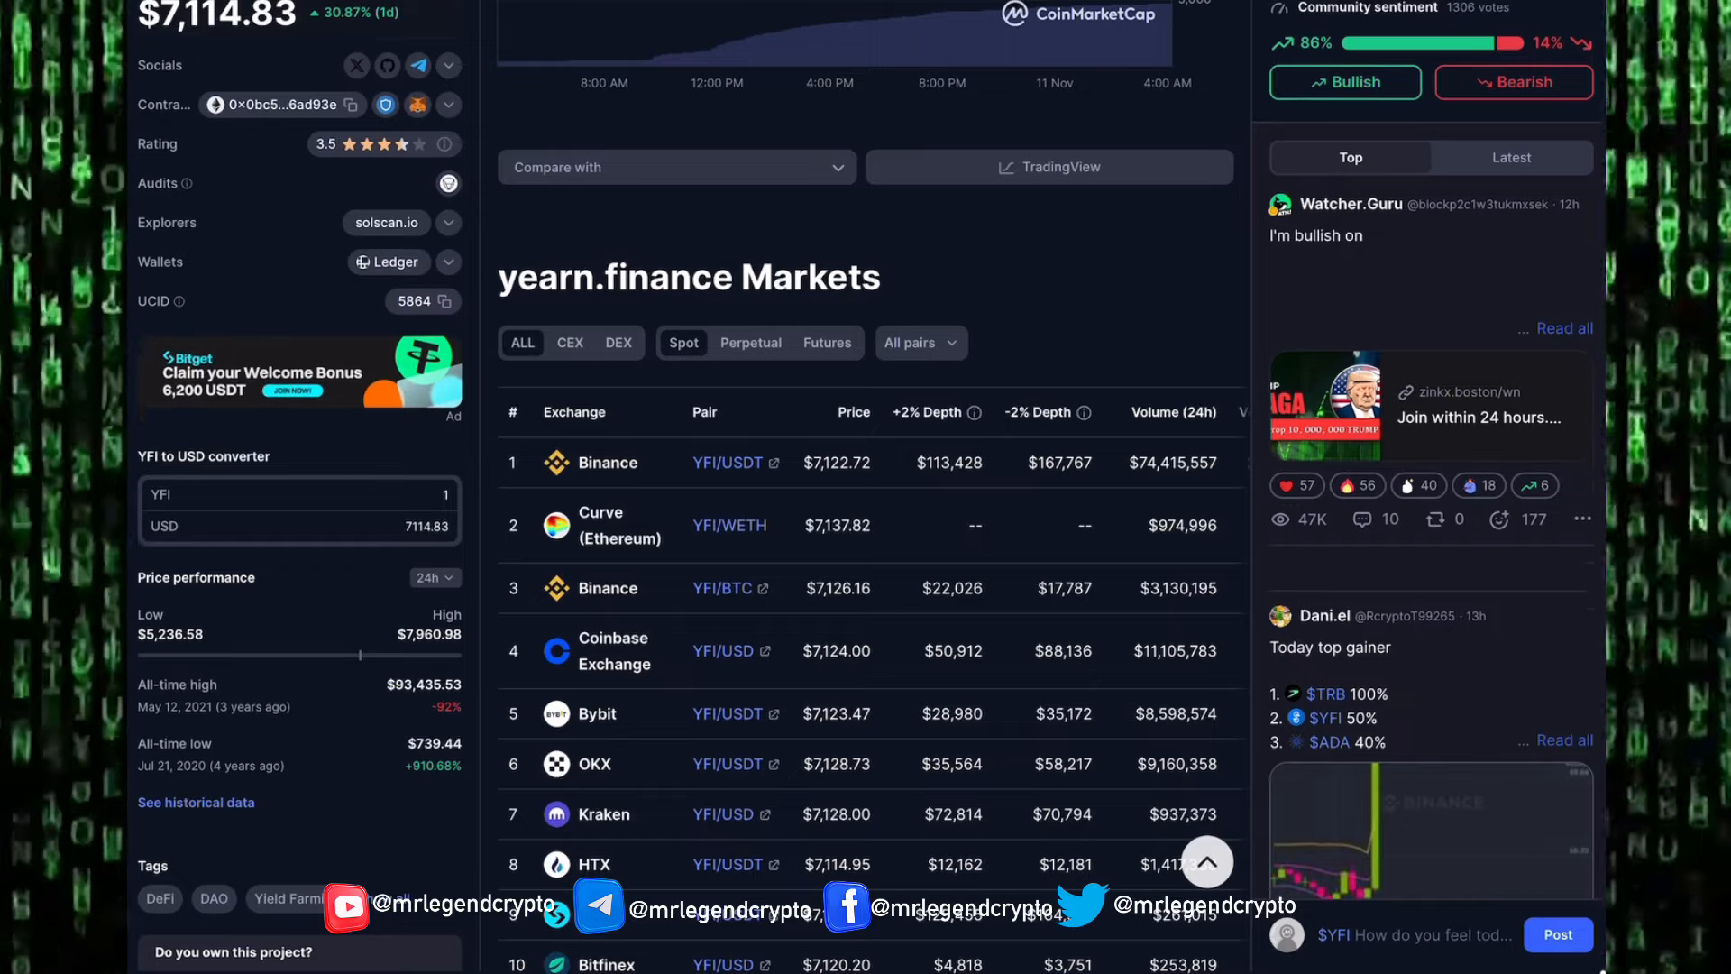
scroll("up", 3)
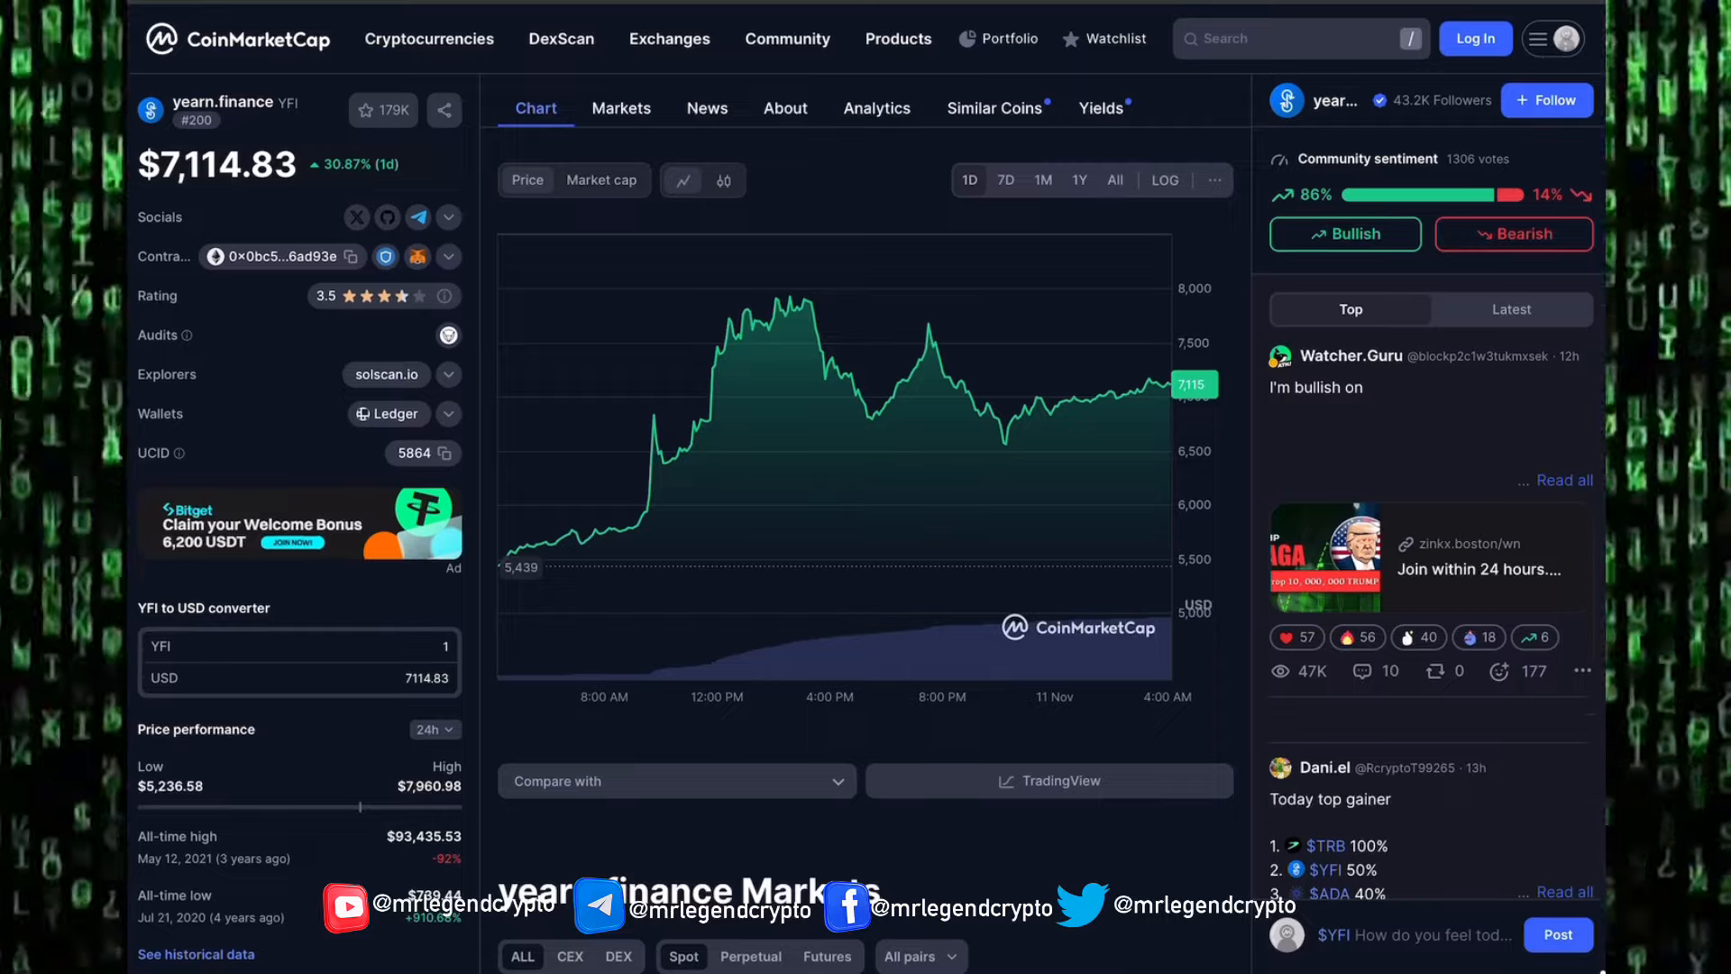
left_click(784, 107)
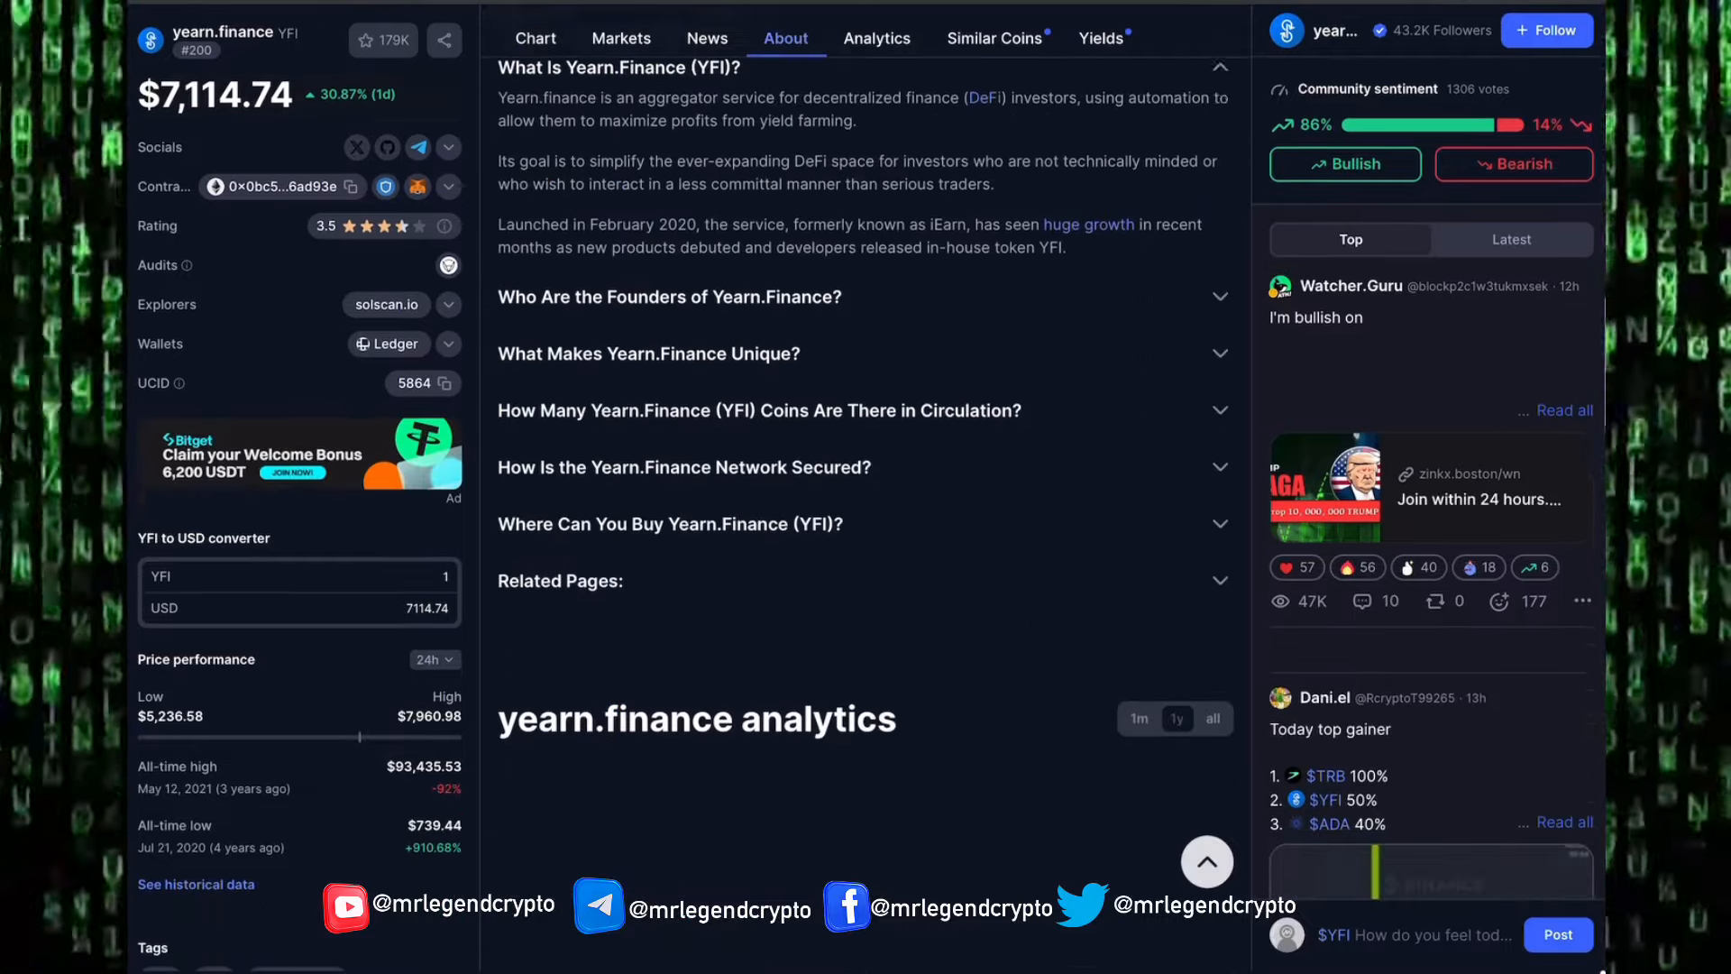
Scroll up to reach the weekly YEARN-FINANCE:USD chart with RSI 14.
scroll("up", 3)
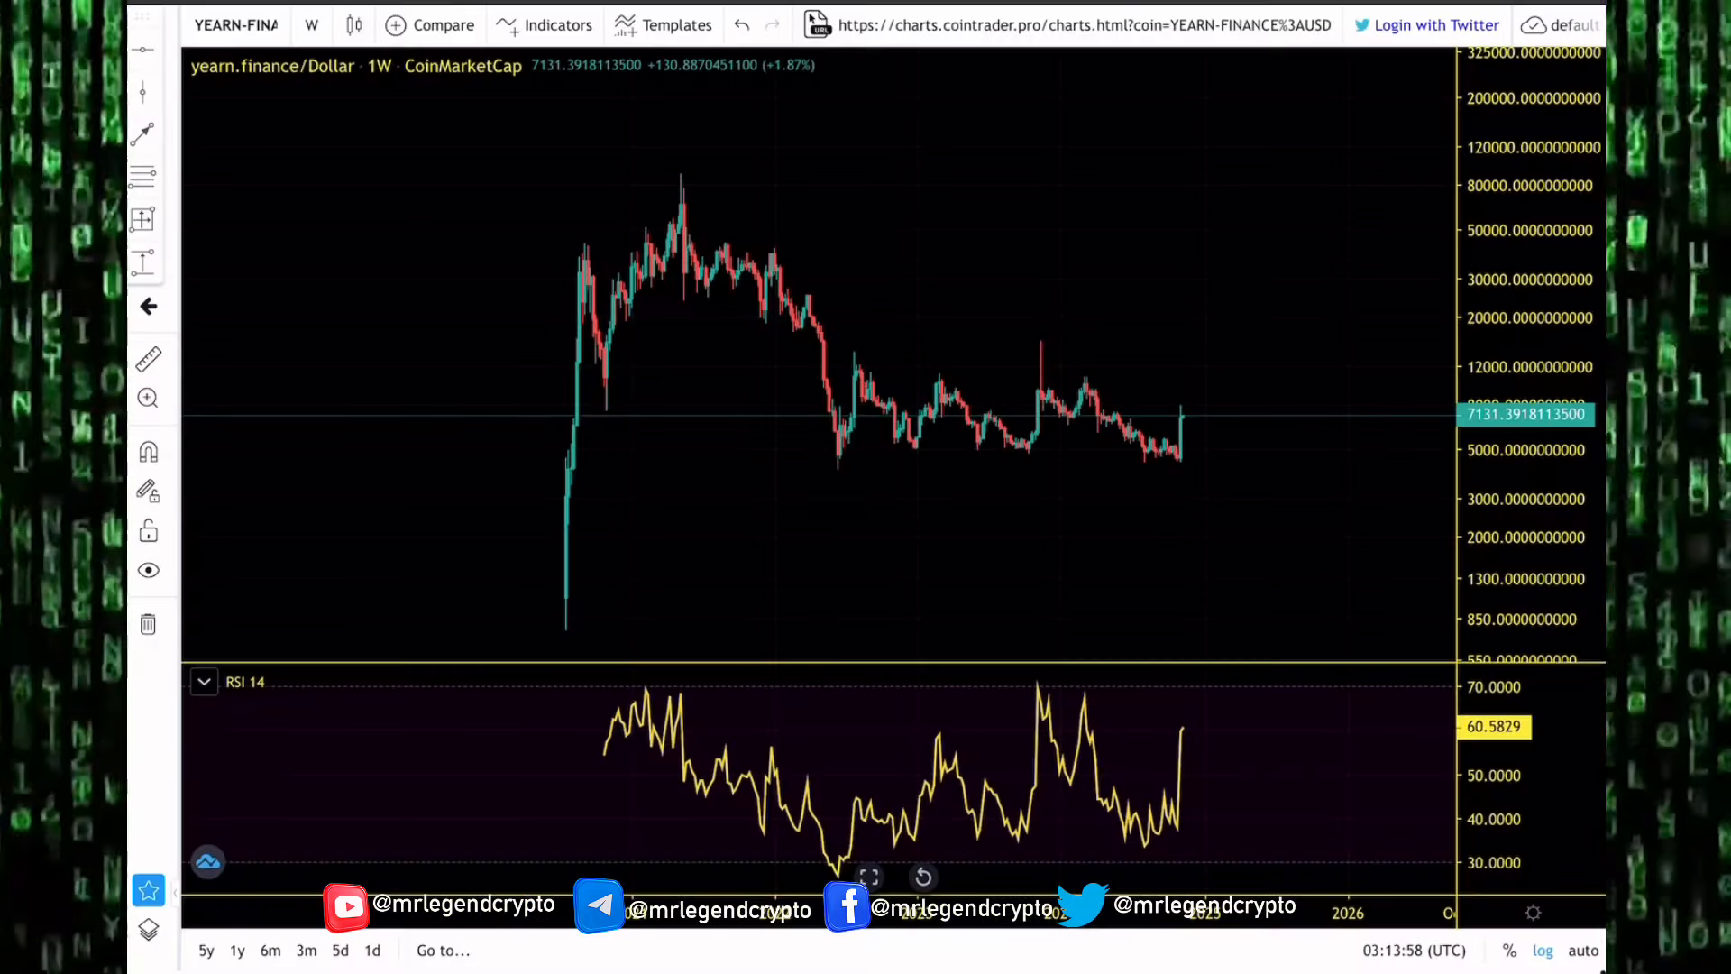
Place a white horizontal key-level line on the weekly YFI/USD chart near 10,797.
left_click(974, 379)
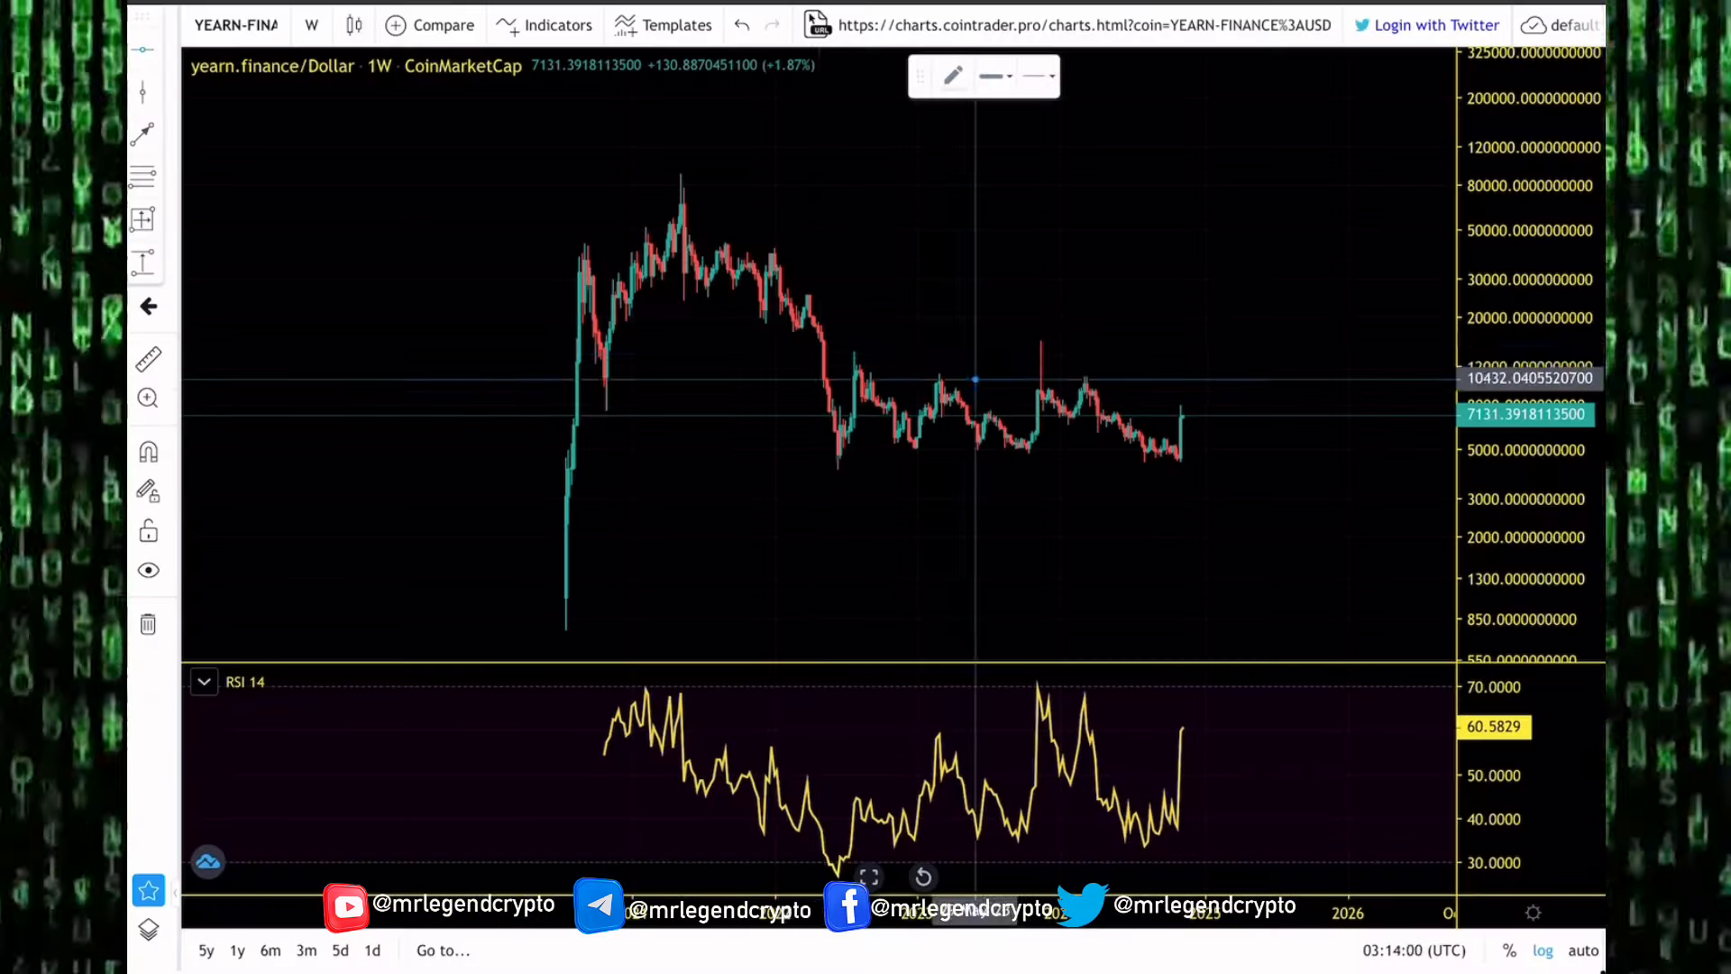
mouse_move(1044, 349)
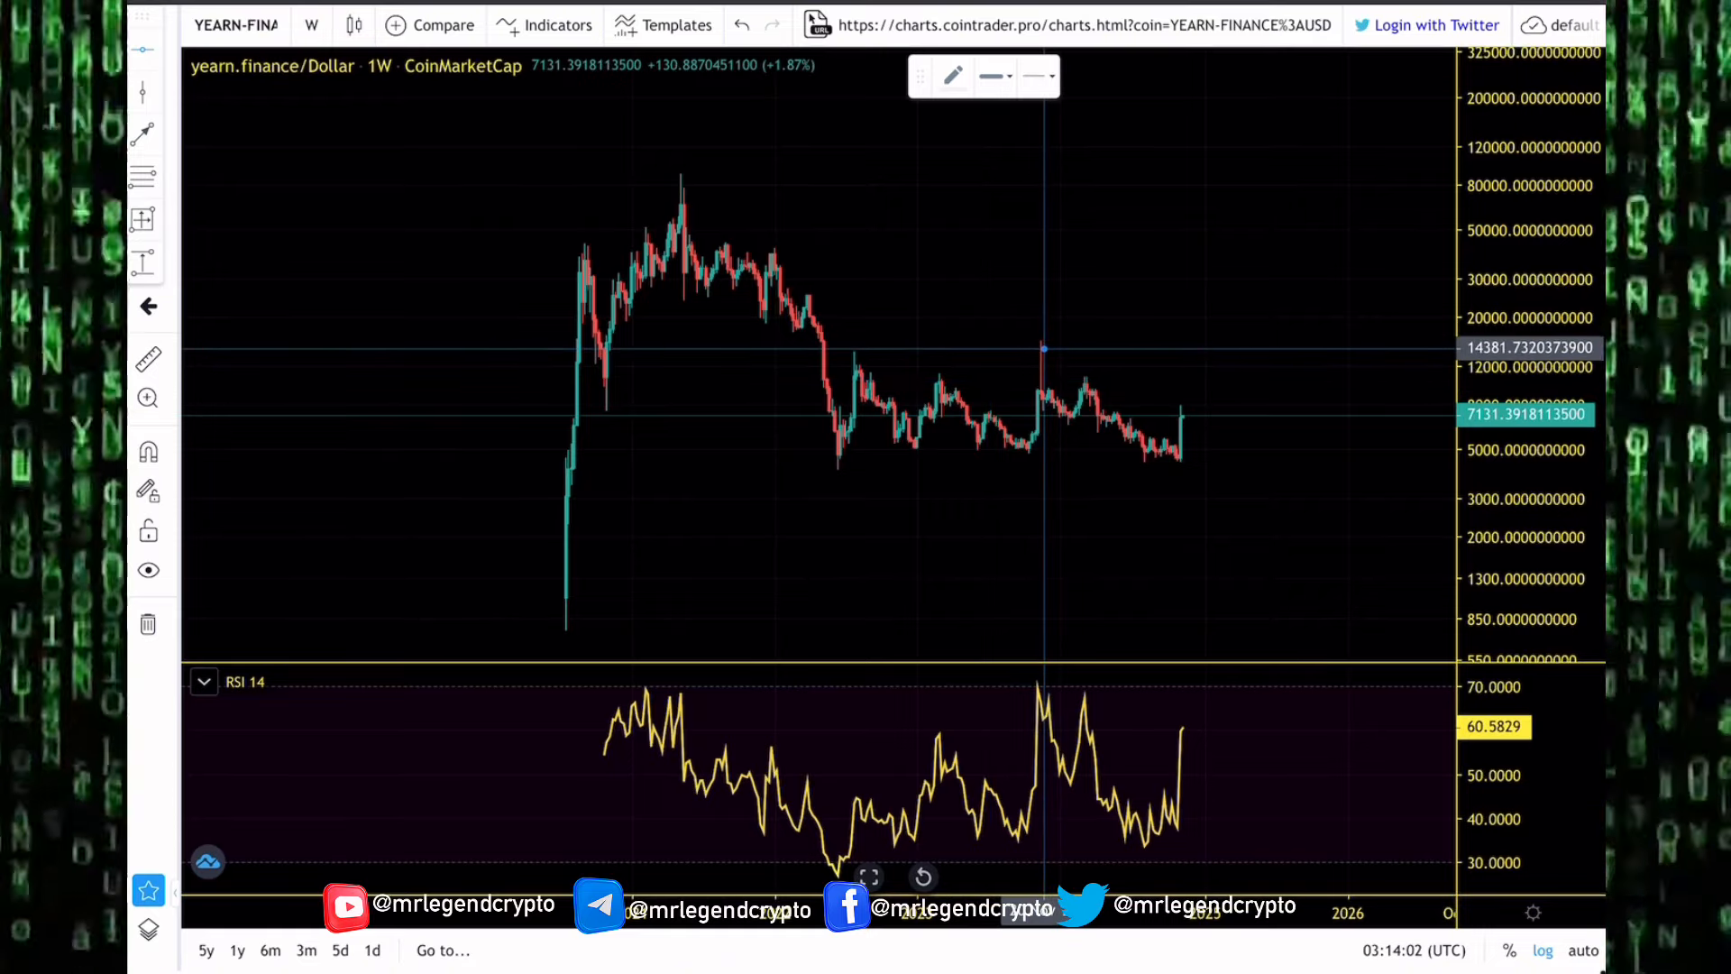
mouse_move(1085, 380)
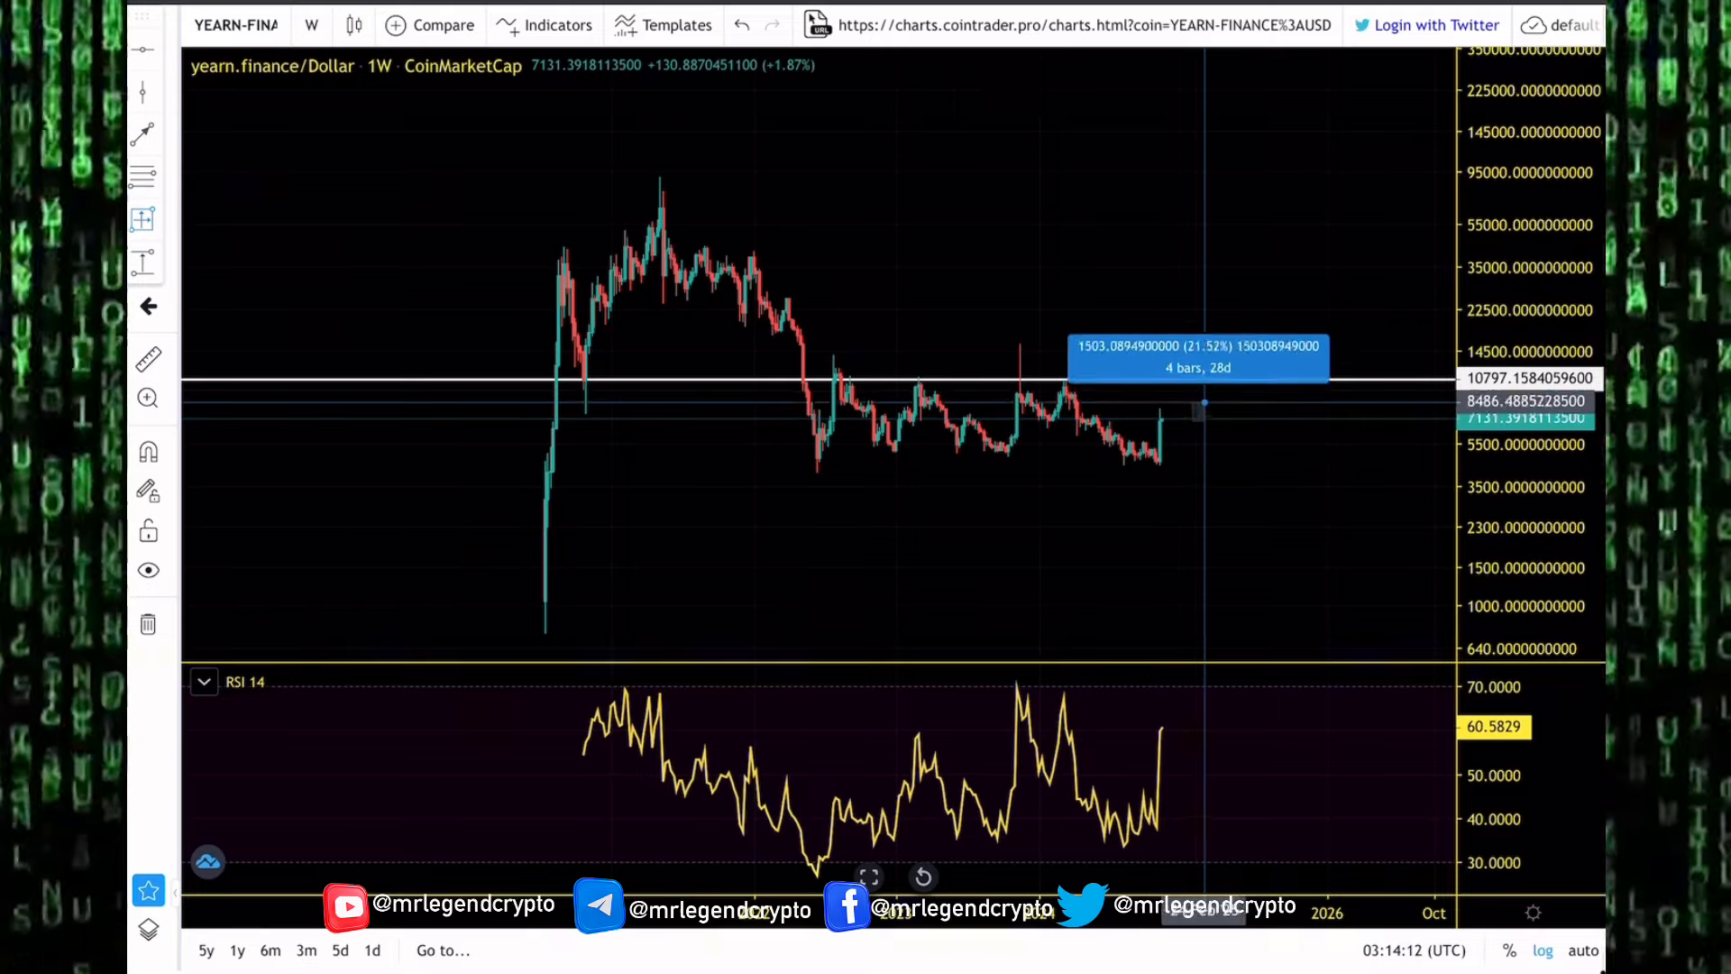
mouse_move(1205, 379)
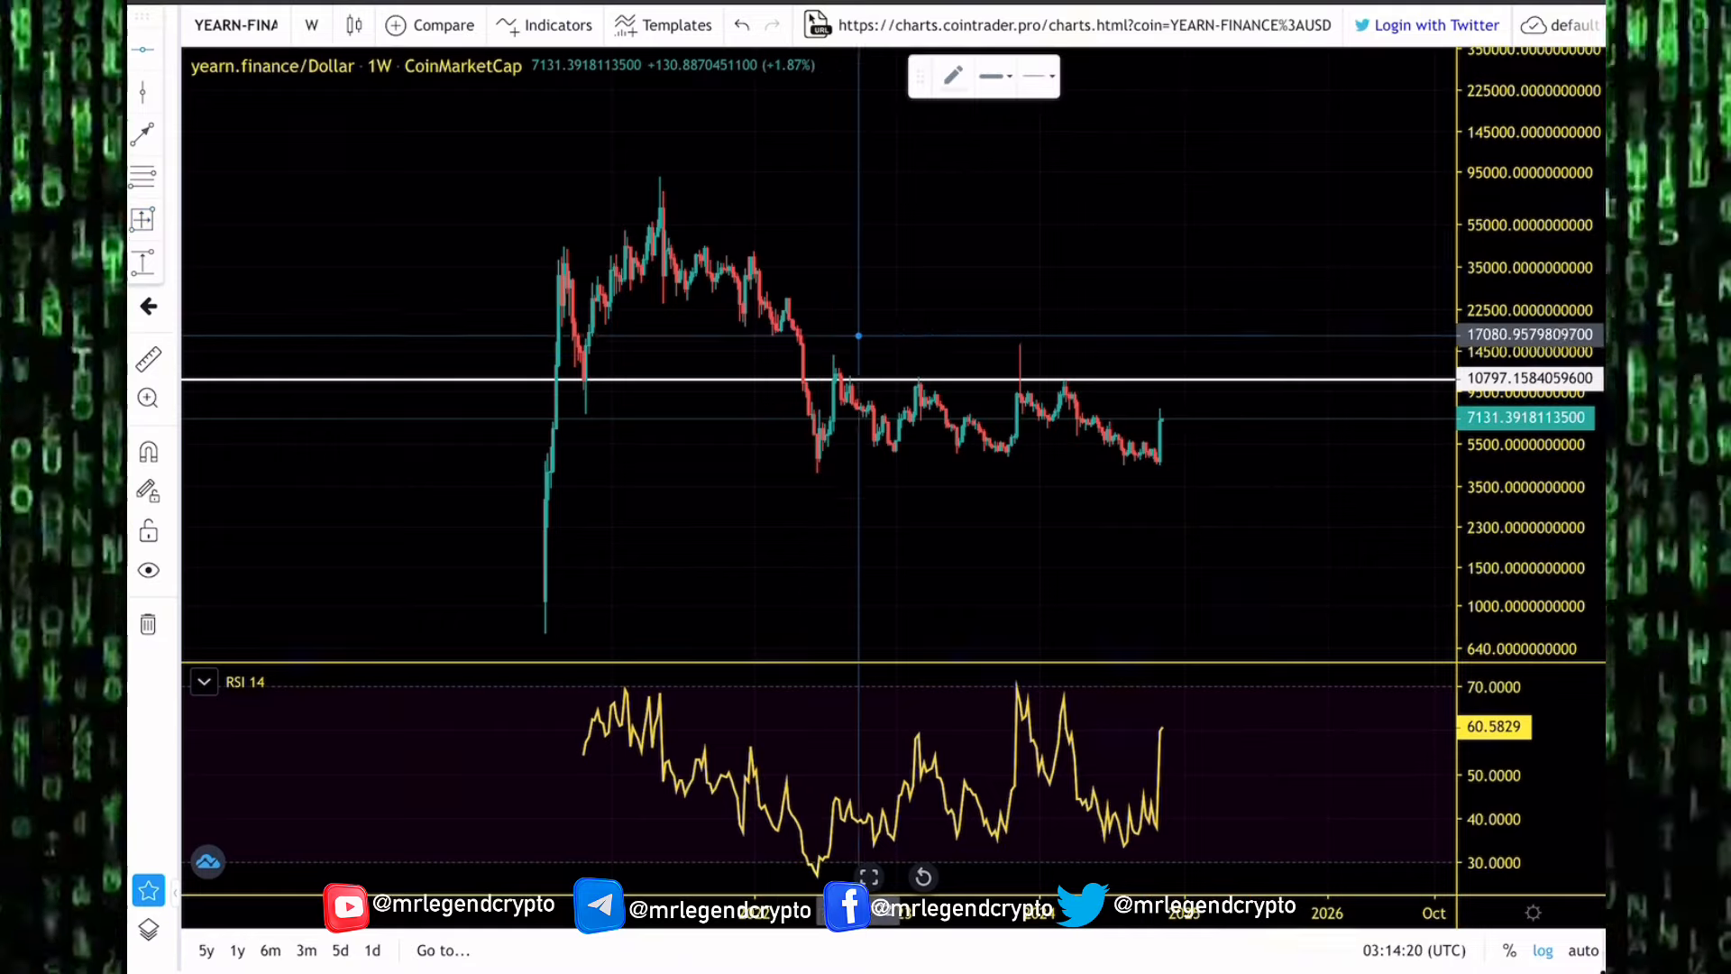
mouse_move(852, 334)
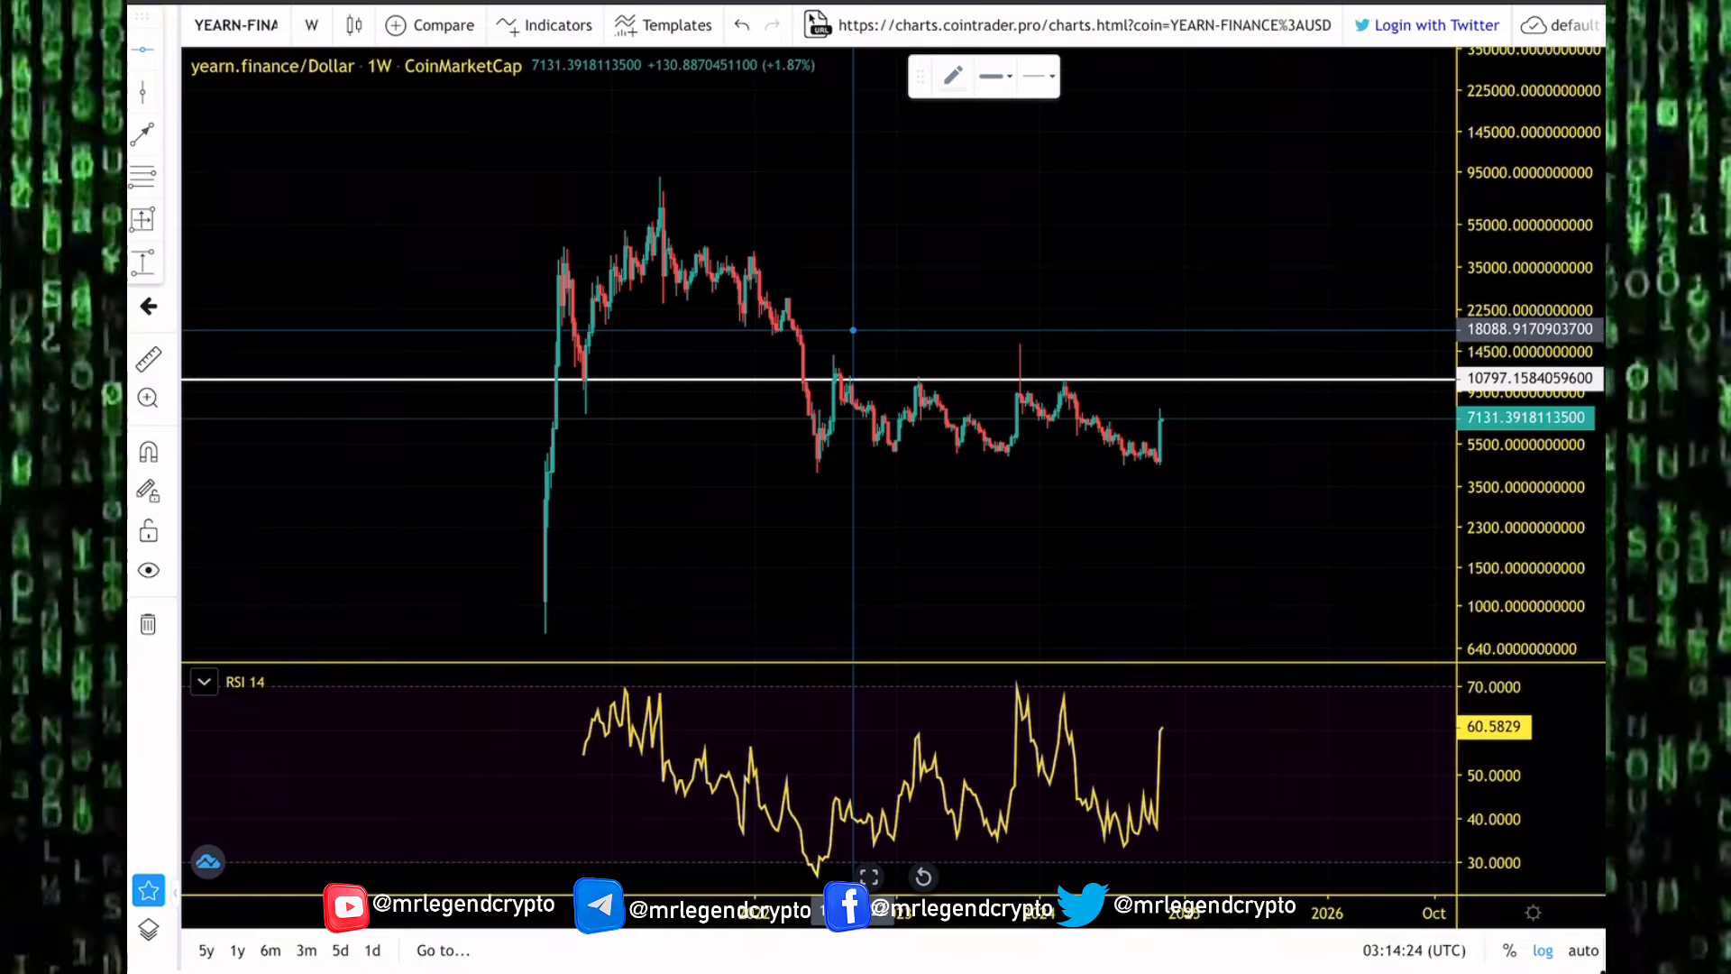
mouse_move(884, 331)
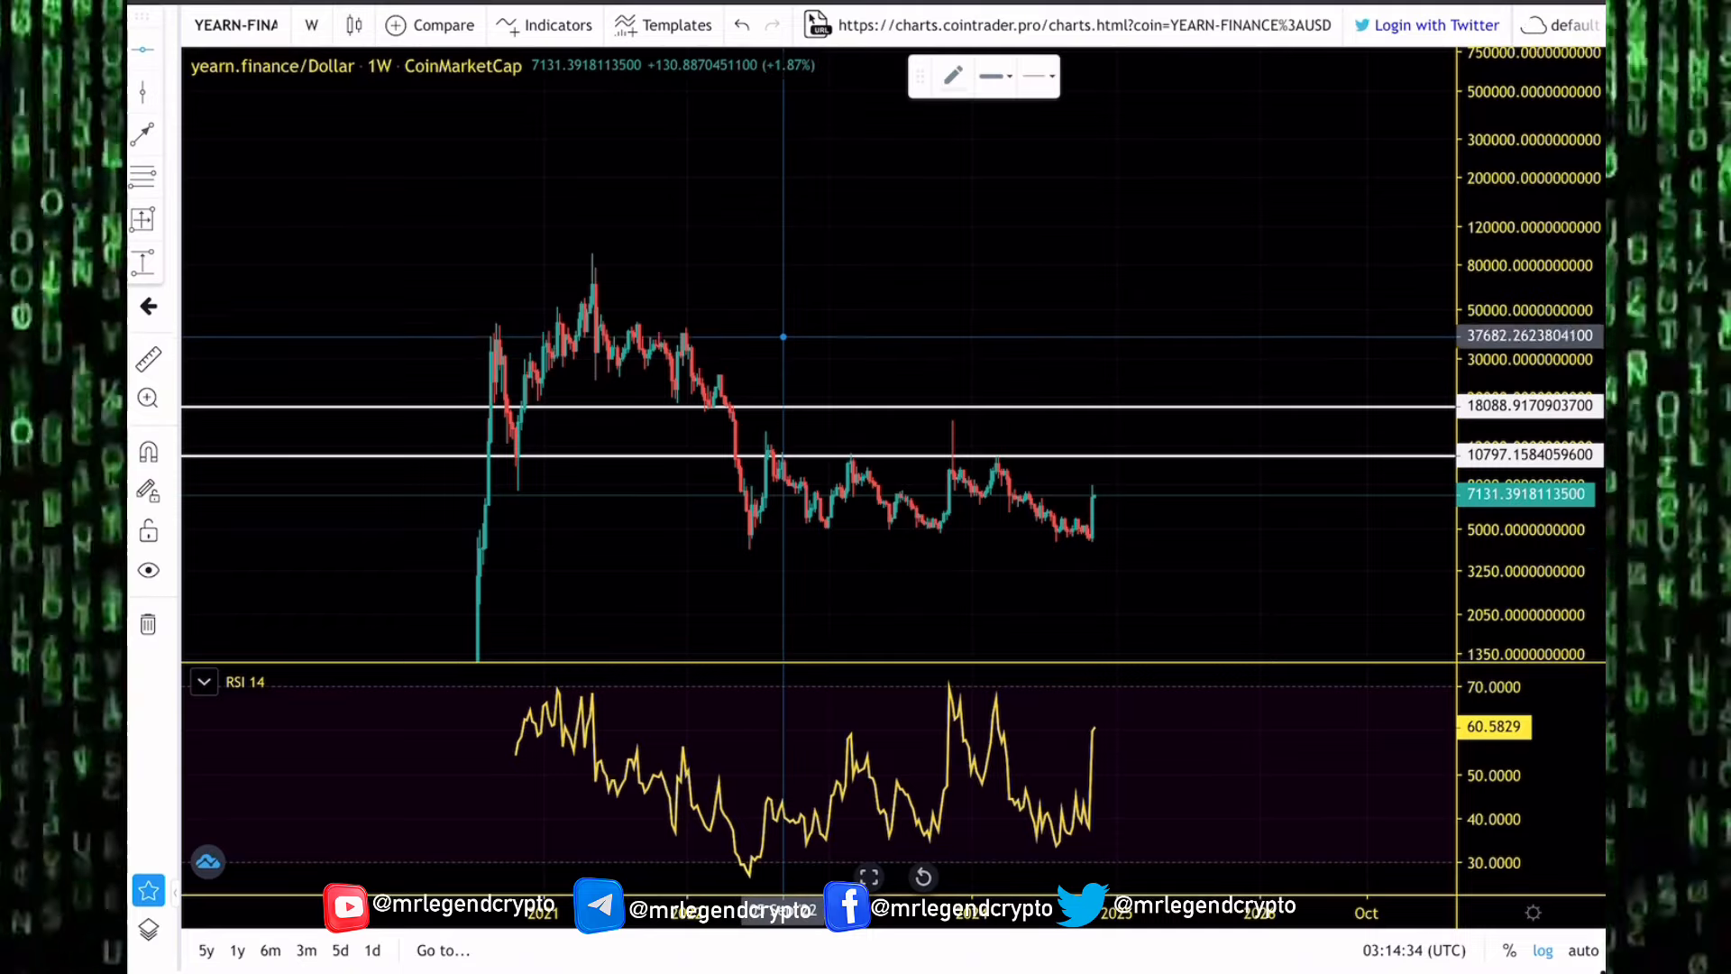
mouse_move(781, 374)
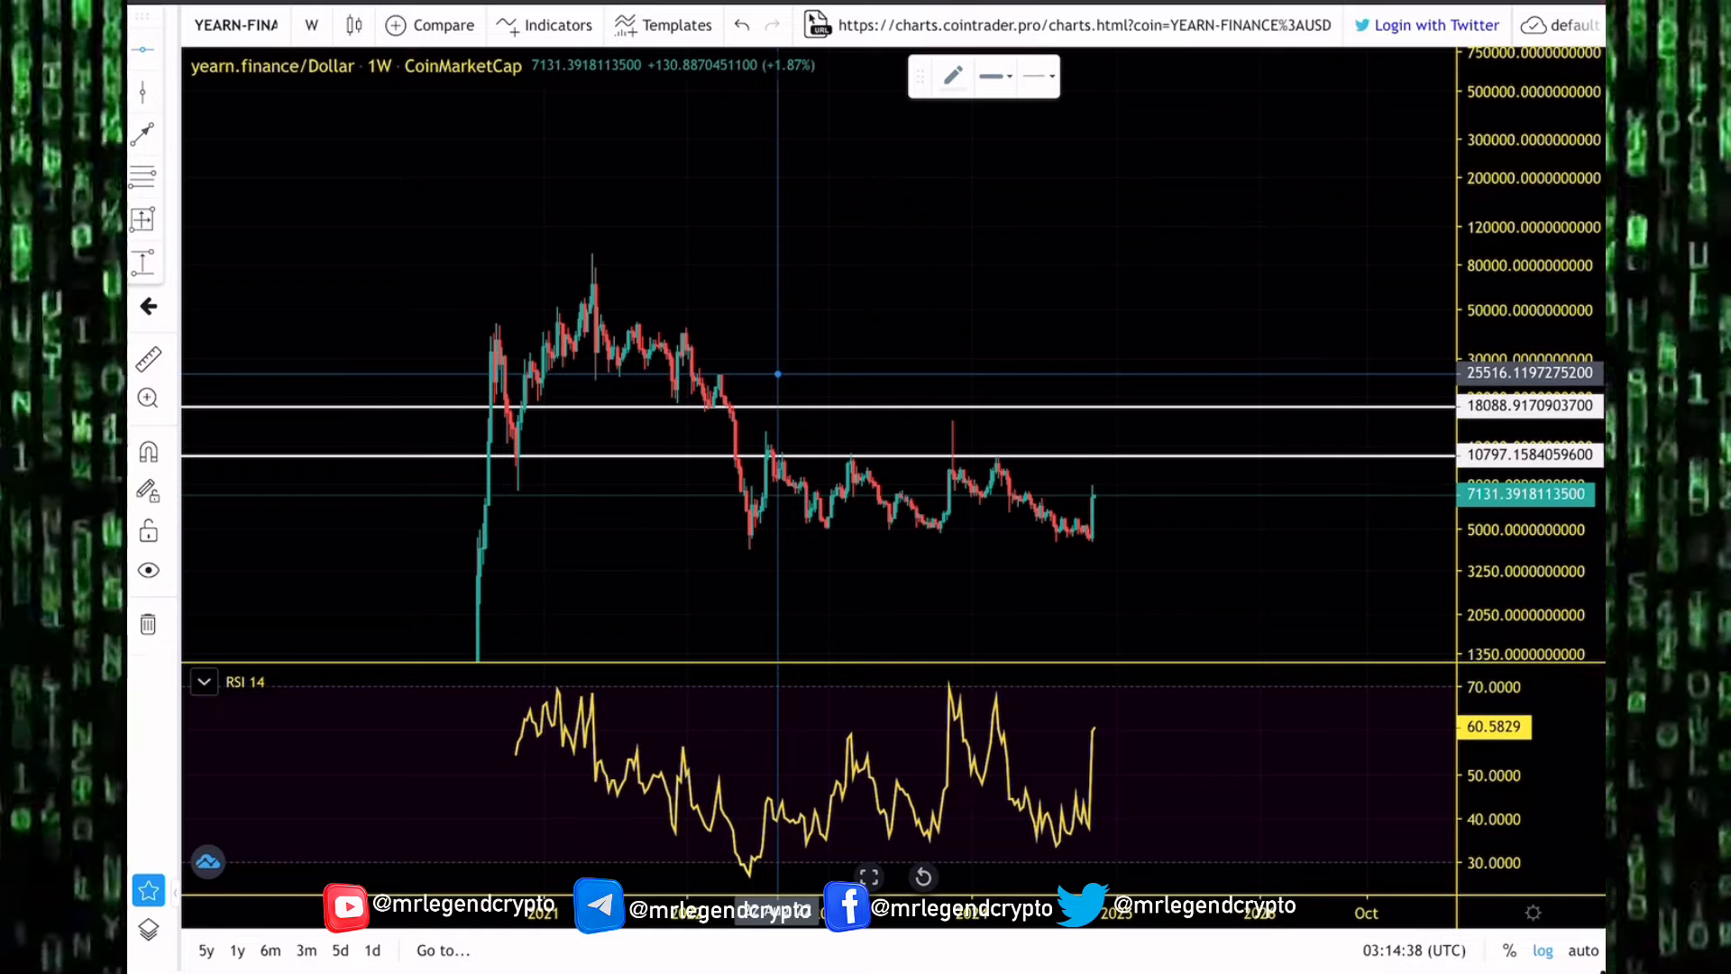
Add a white key-level line near 25,516, then load the YEARN-FINANCE/BTC chart.
left_click(817, 374)
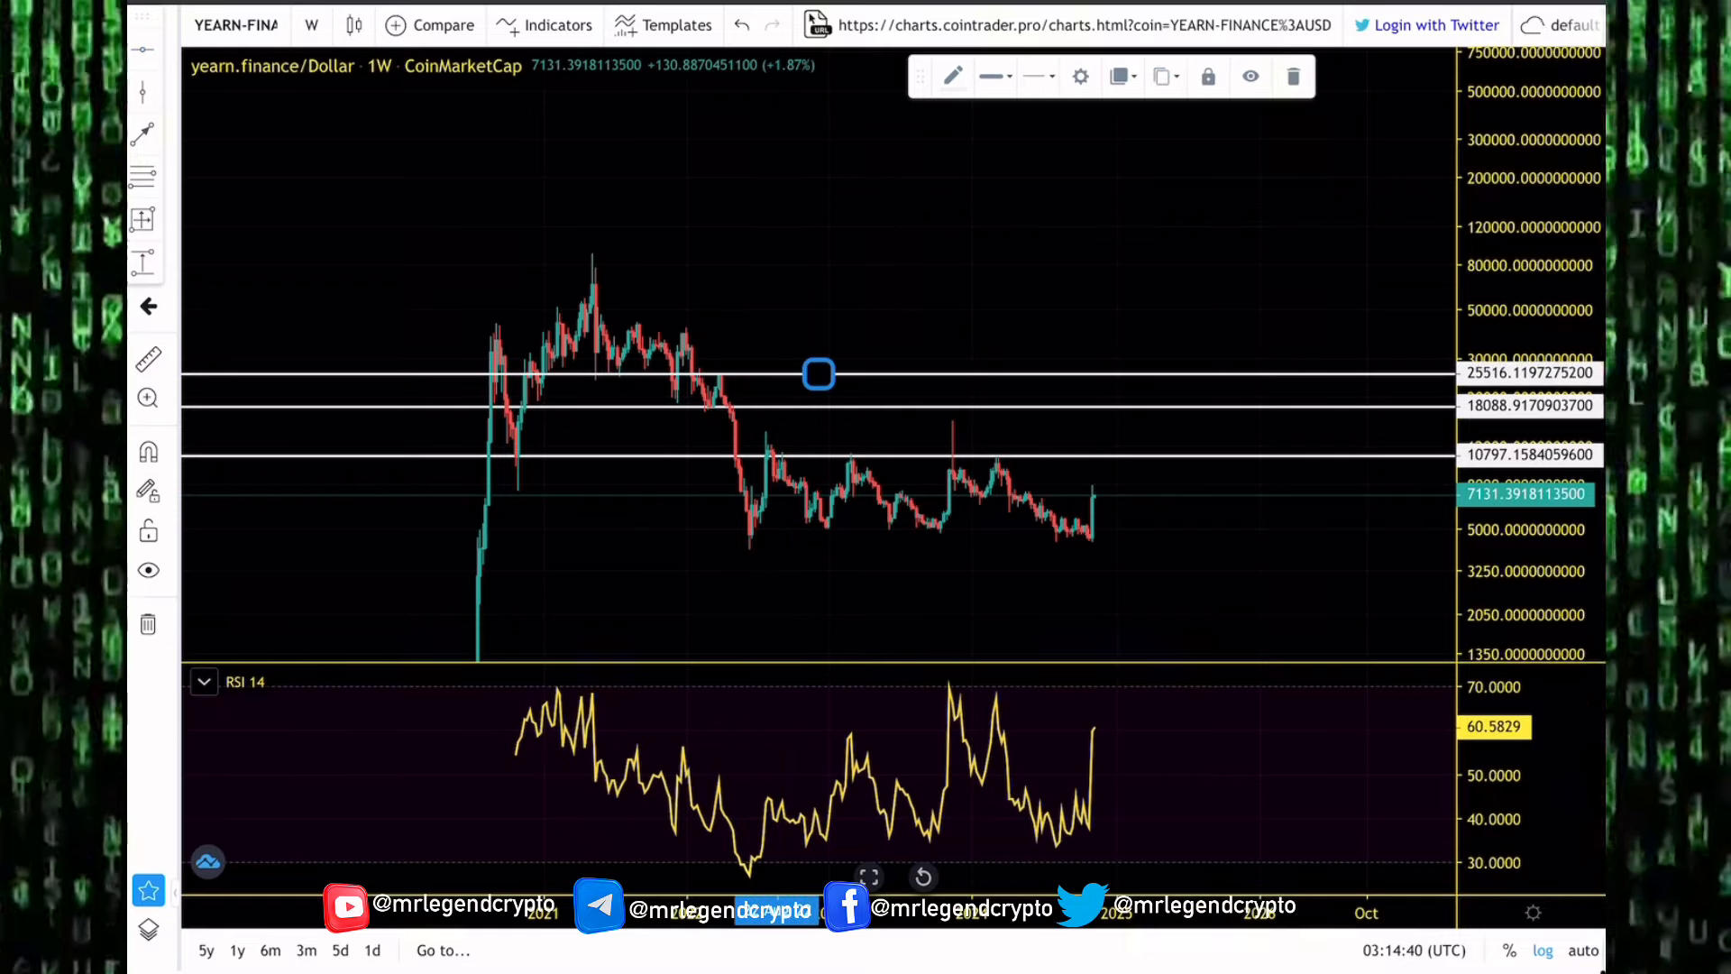
mouse_move(766, 329)
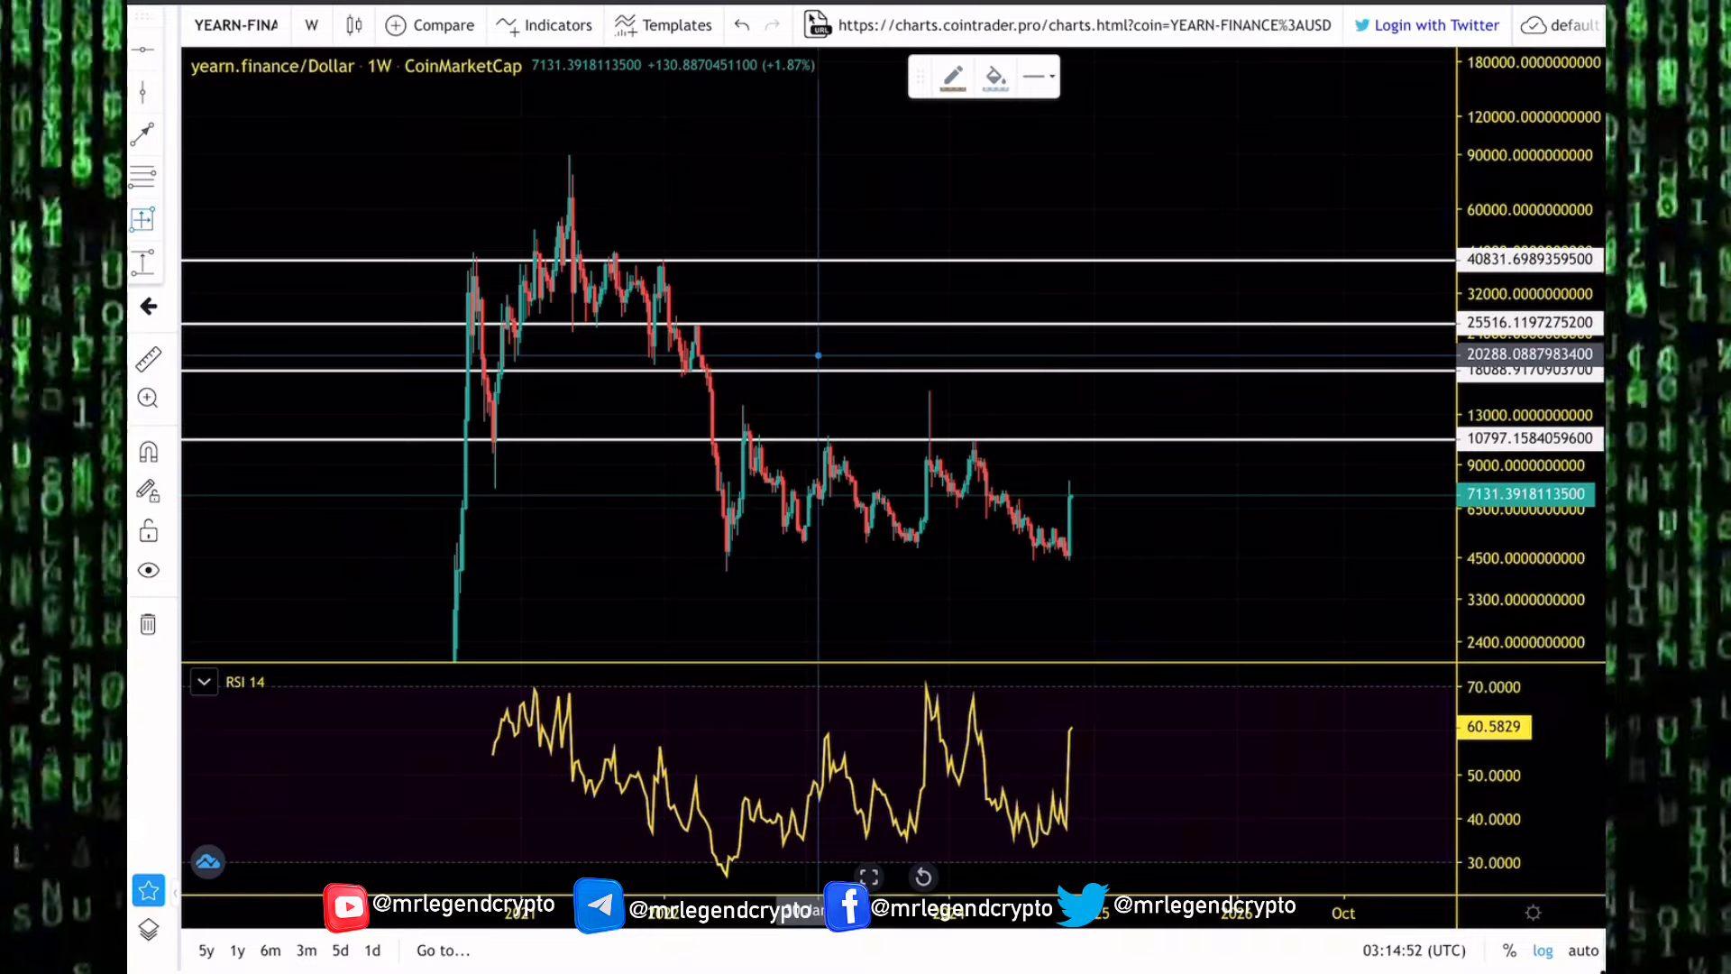
mouse_move(1092, 483)
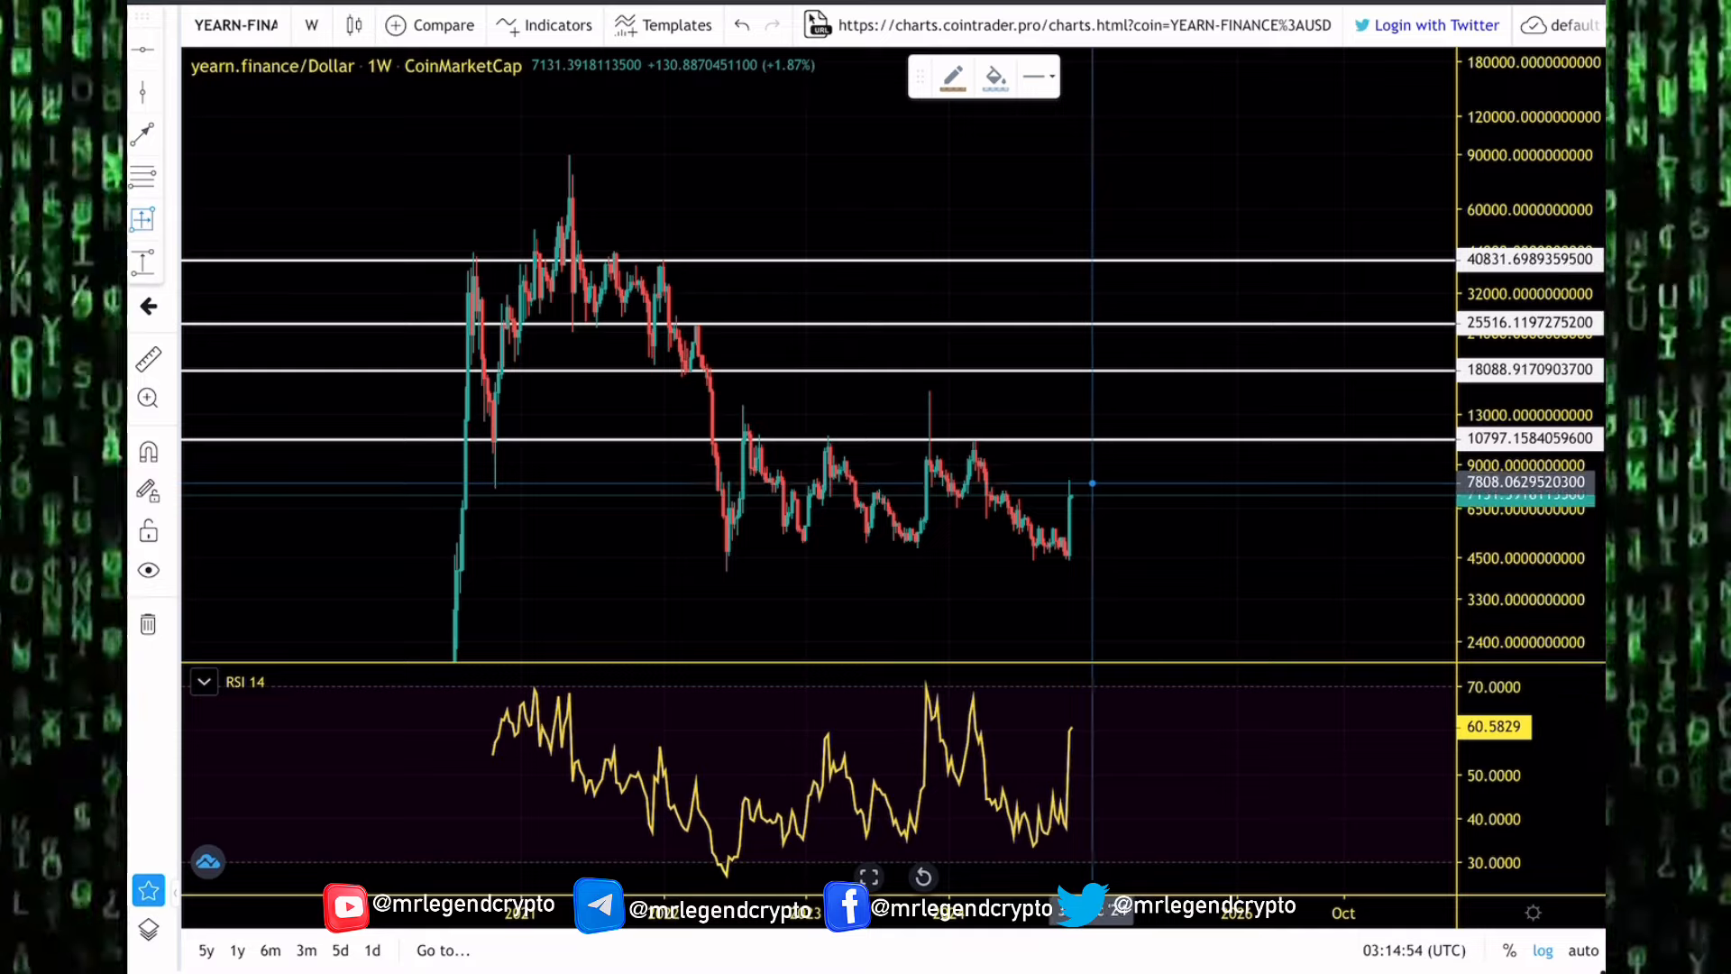
mouse_move(728, 530)
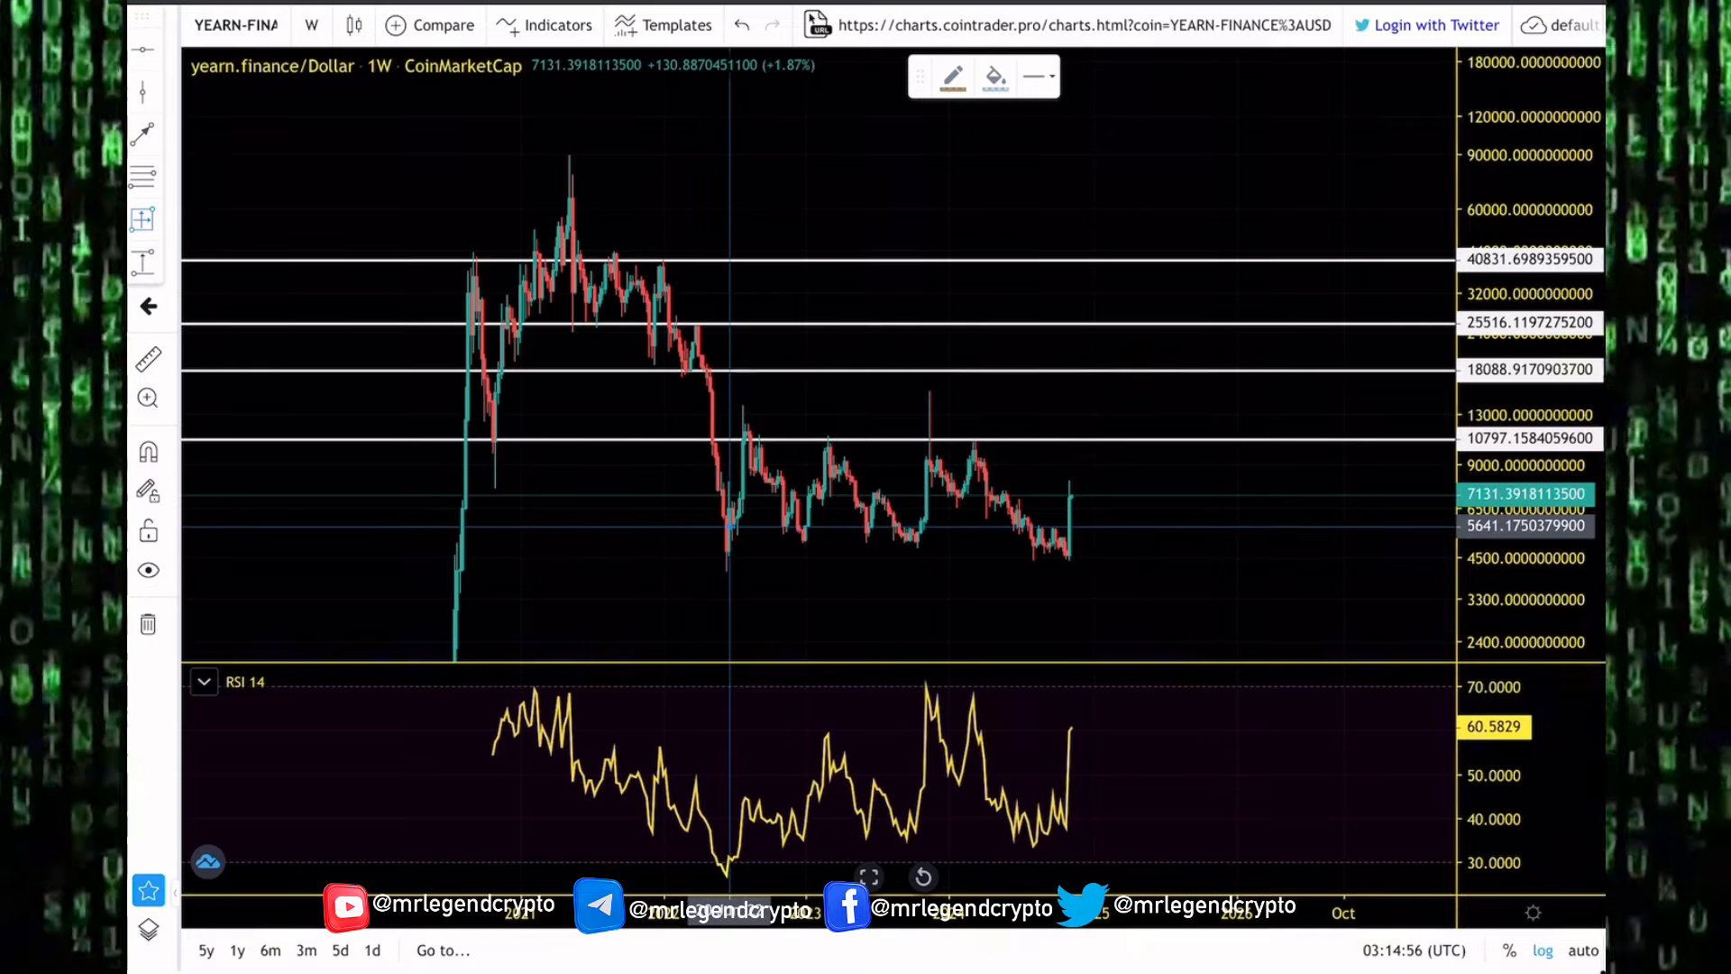
mouse_move(728, 571)
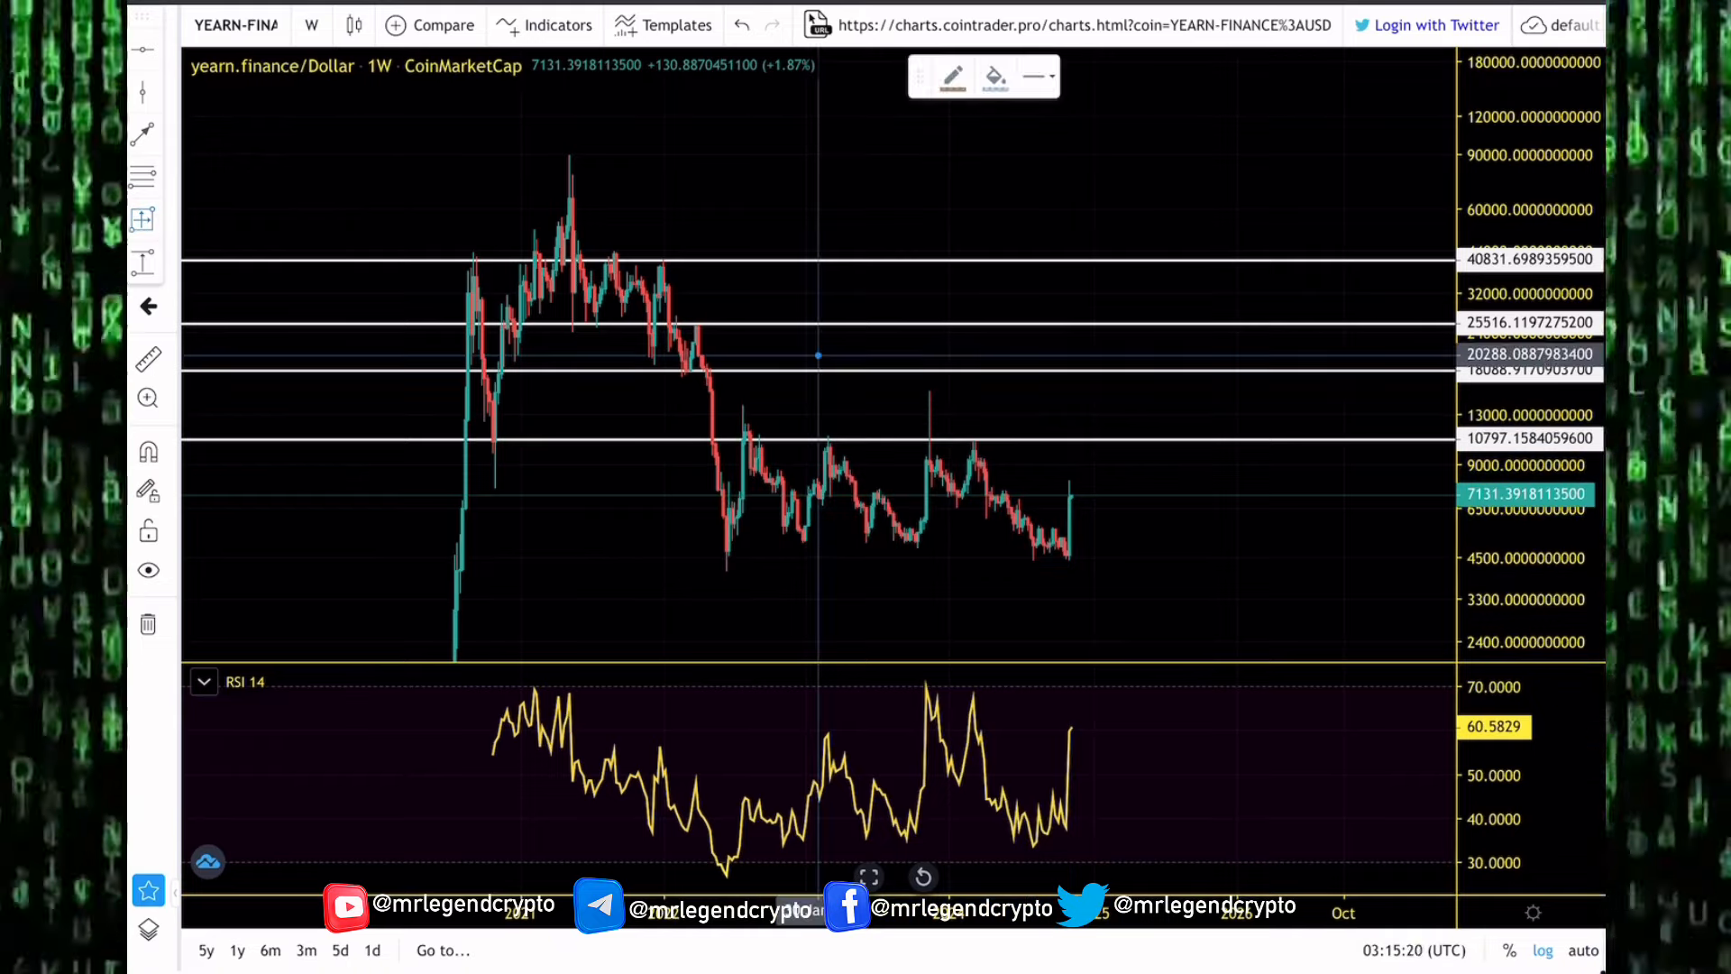
mouse_move(1081, 463)
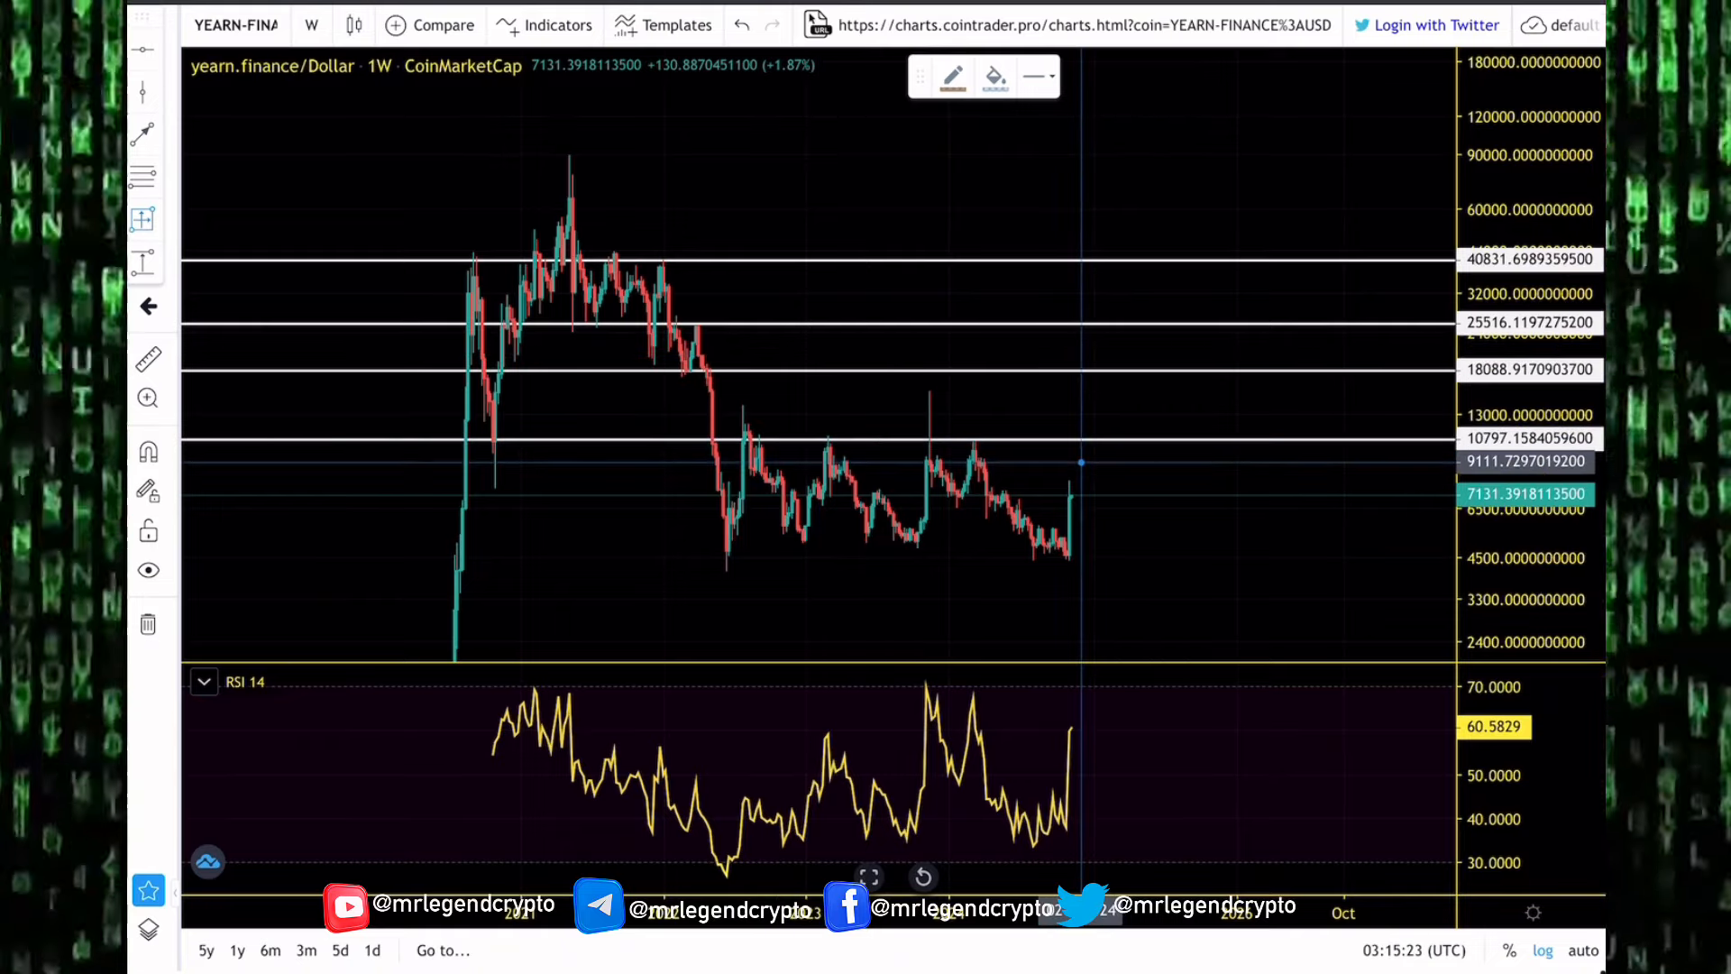
mouse_move(1081, 497)
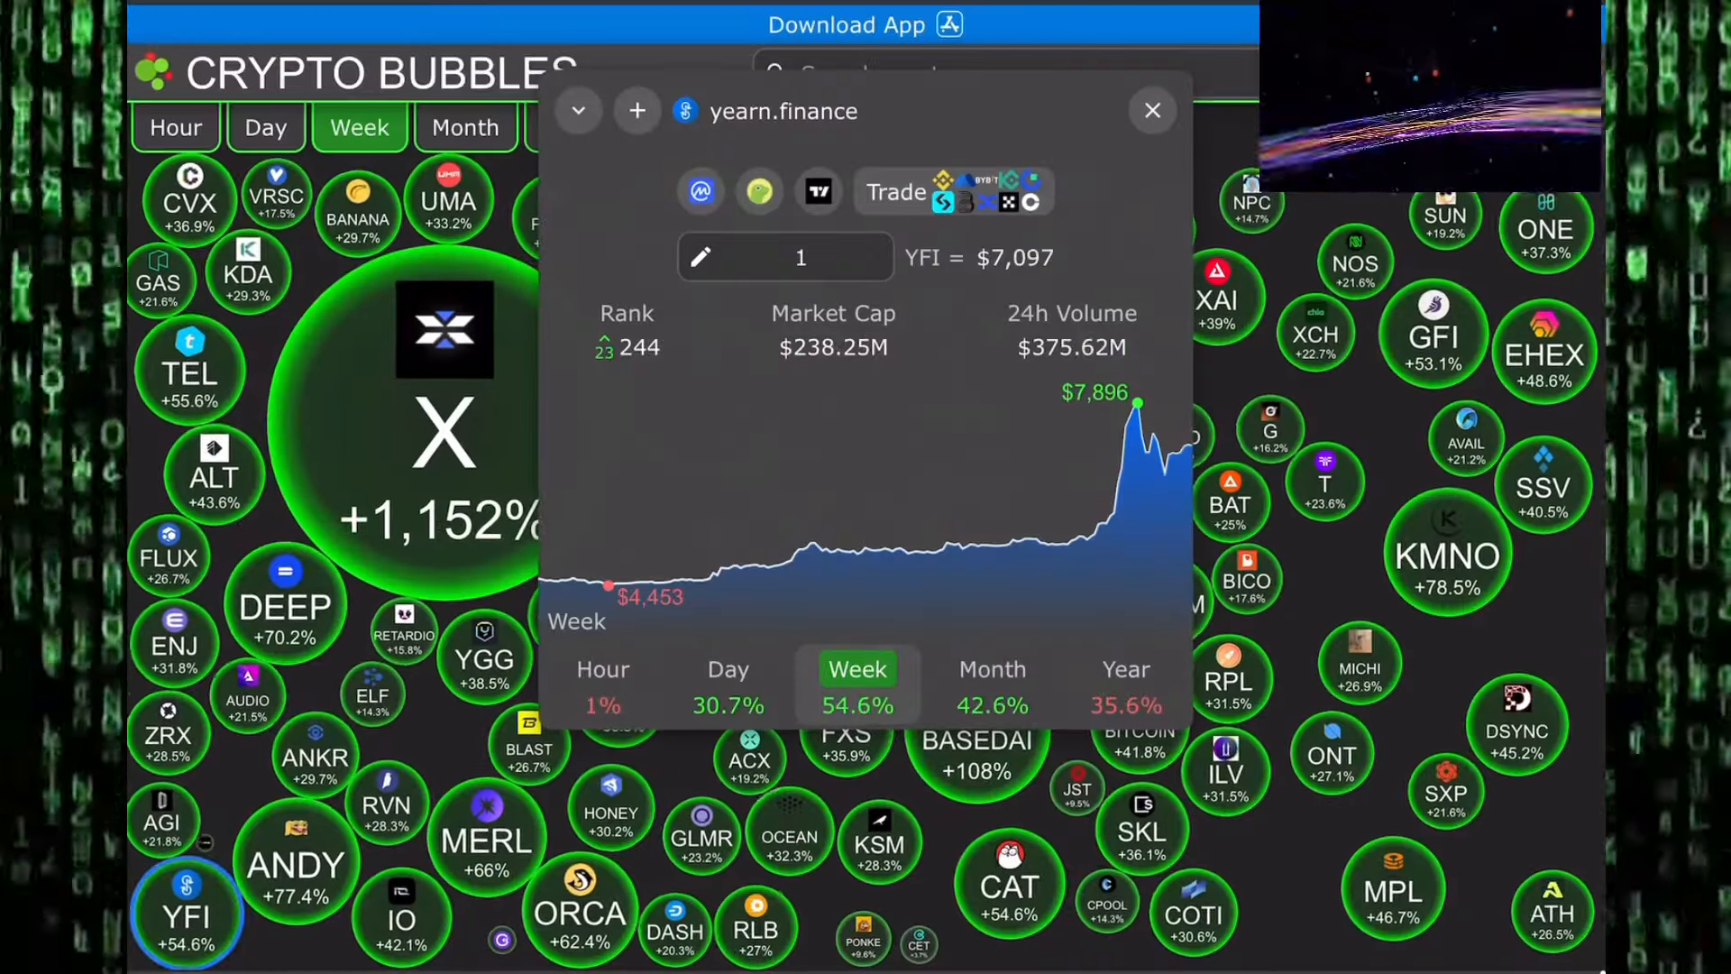
left_click(818, 191)
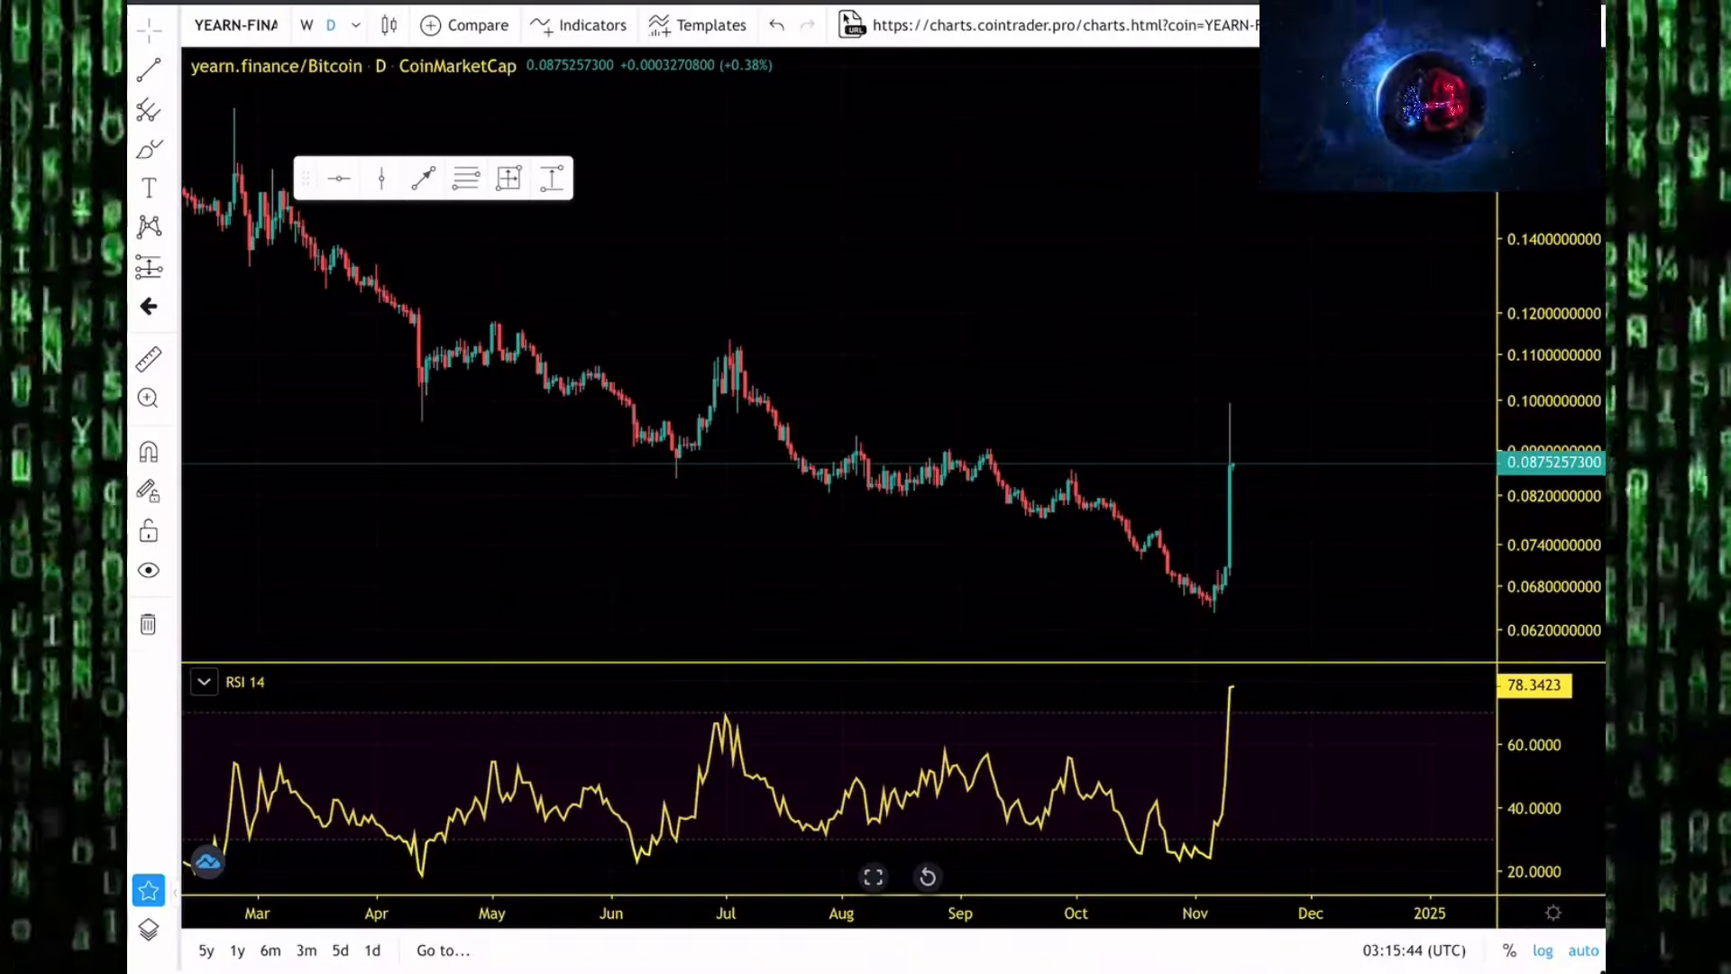
Switch YFI/BTC to weekly candles and draw a white line near 0.426.
left_click(306, 24)
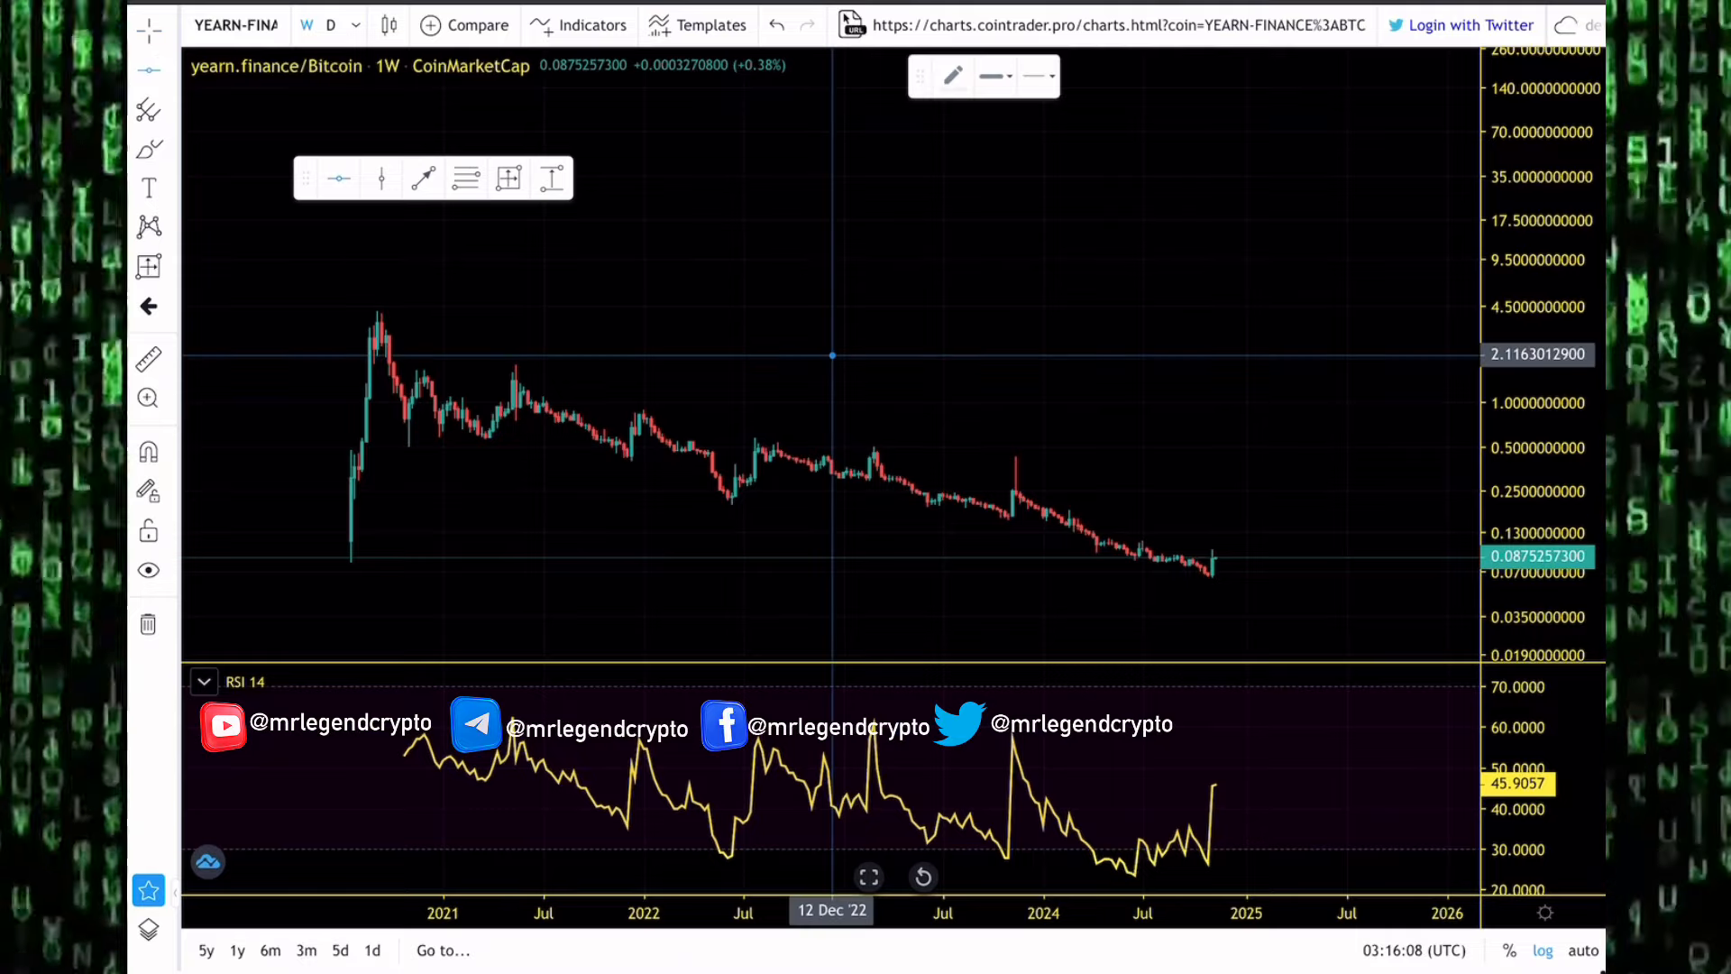
mouse_move(1012, 516)
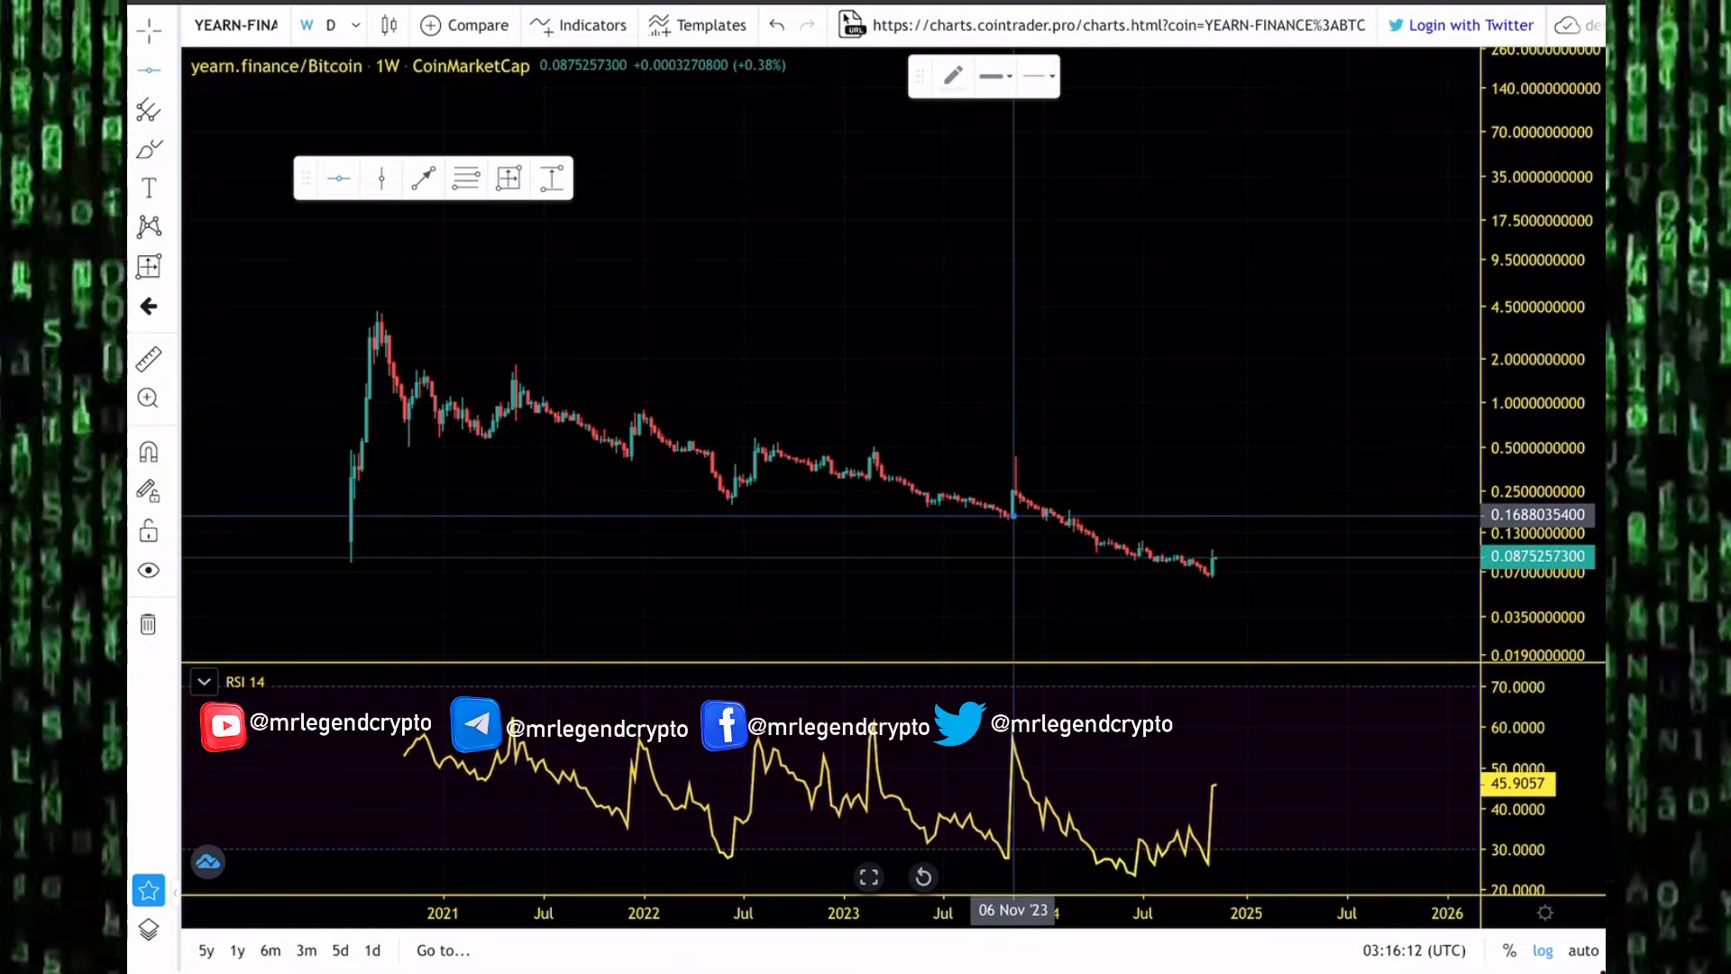
mouse_move(1018, 457)
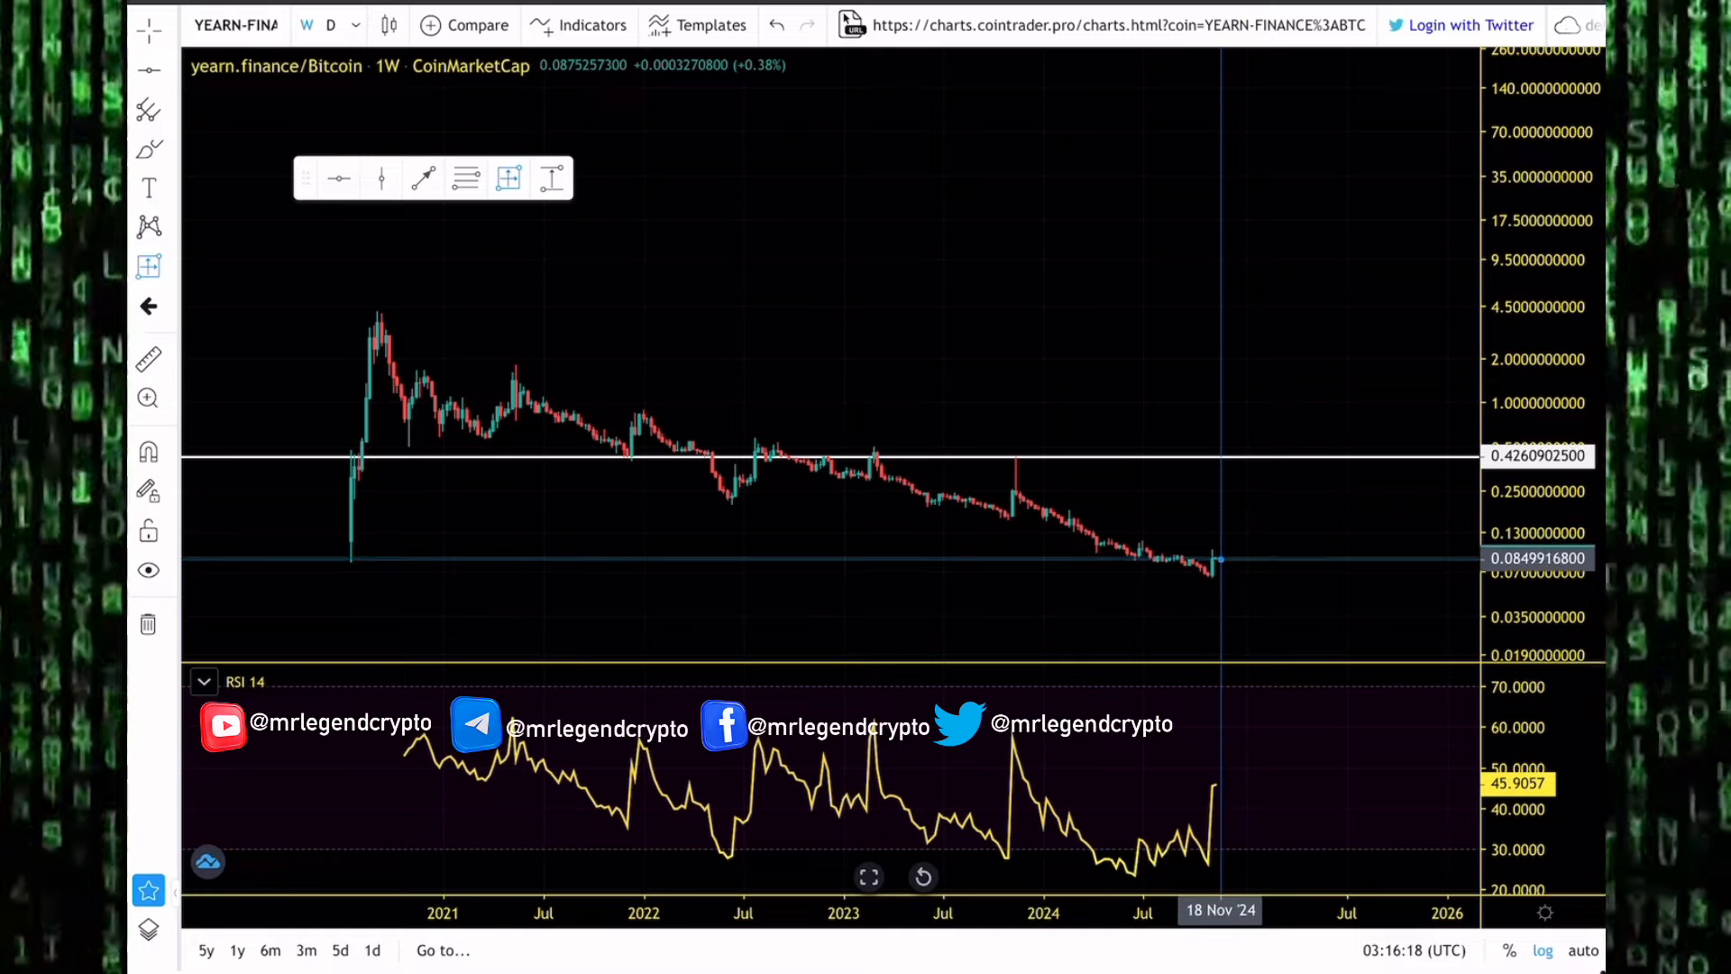
left_click(1219, 557)
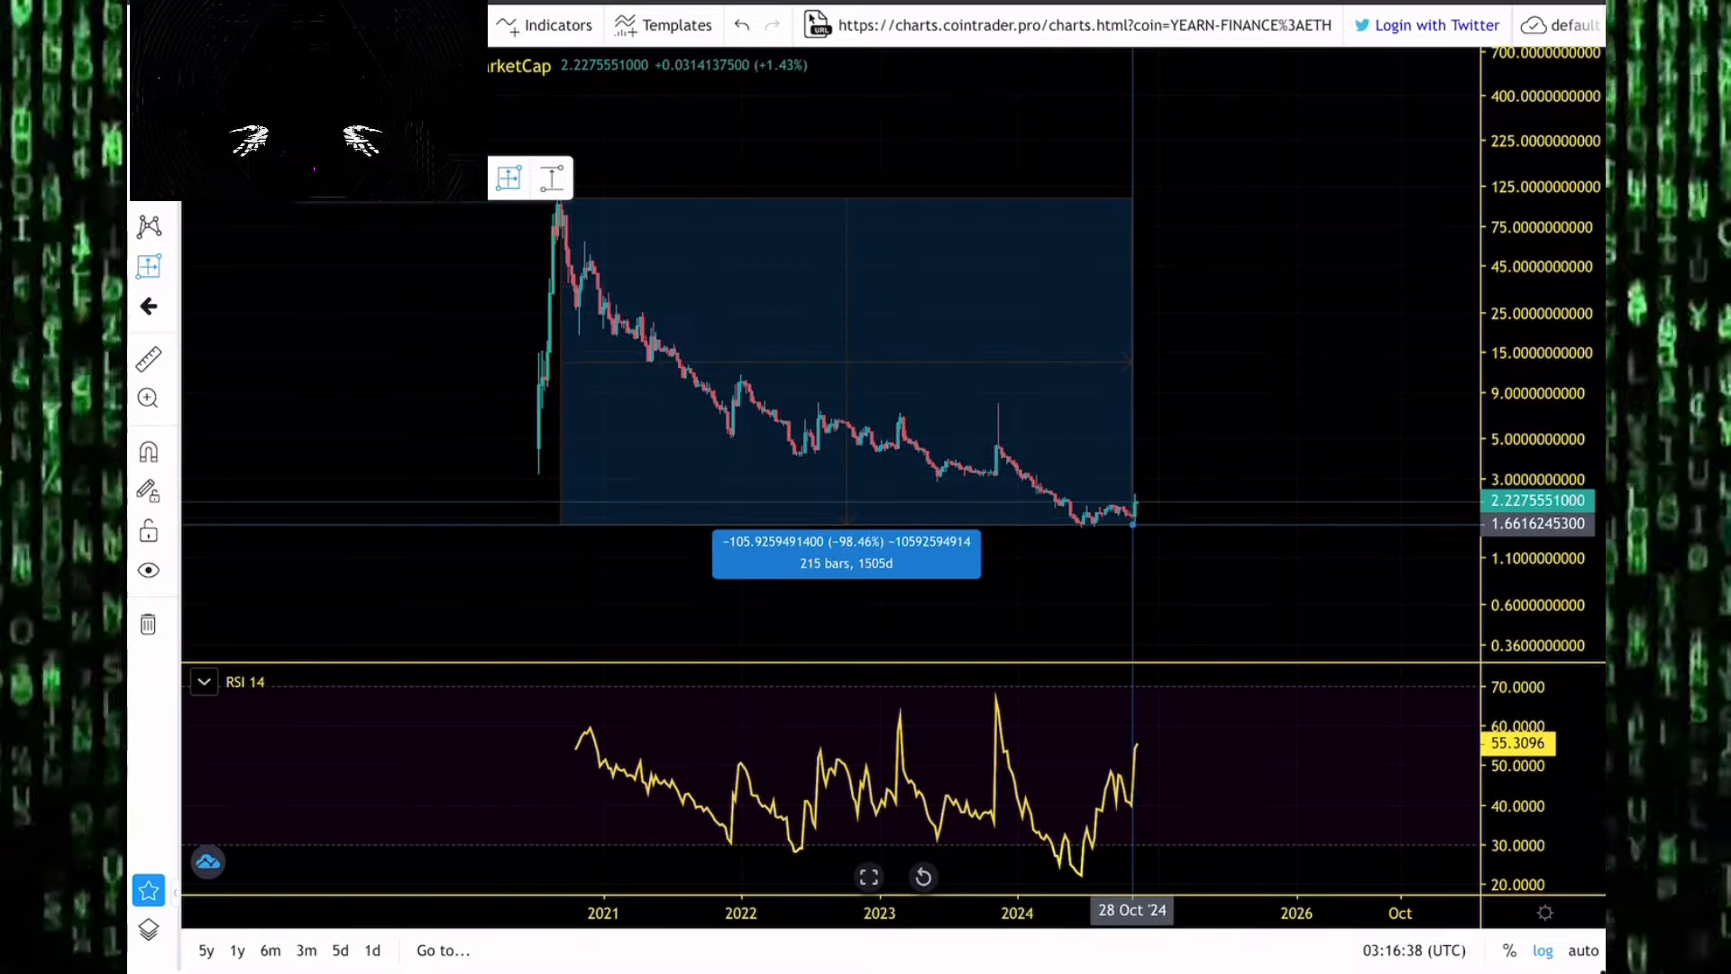
Finish measuring YFI's roughly 98.5% peak-to-low drop against ETH.
left_click(1132, 524)
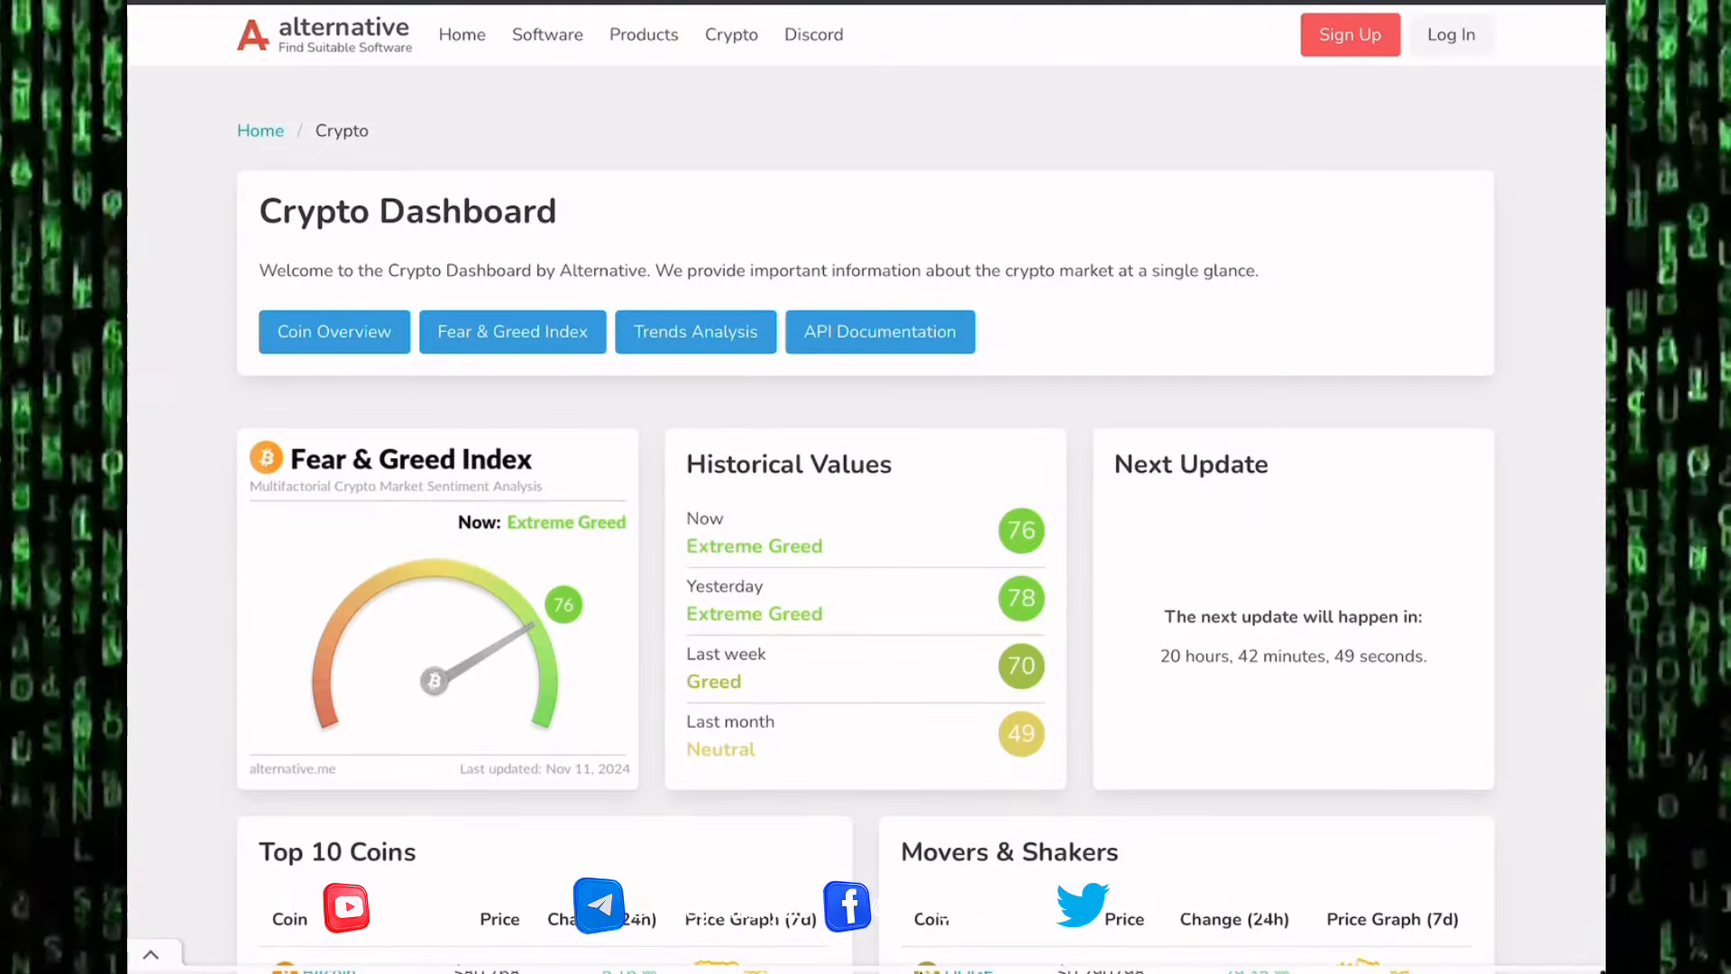
Scroll the Crypto Dashboard to view the Fear & Greed Index at 76 and top coins.
scroll("down", 3)
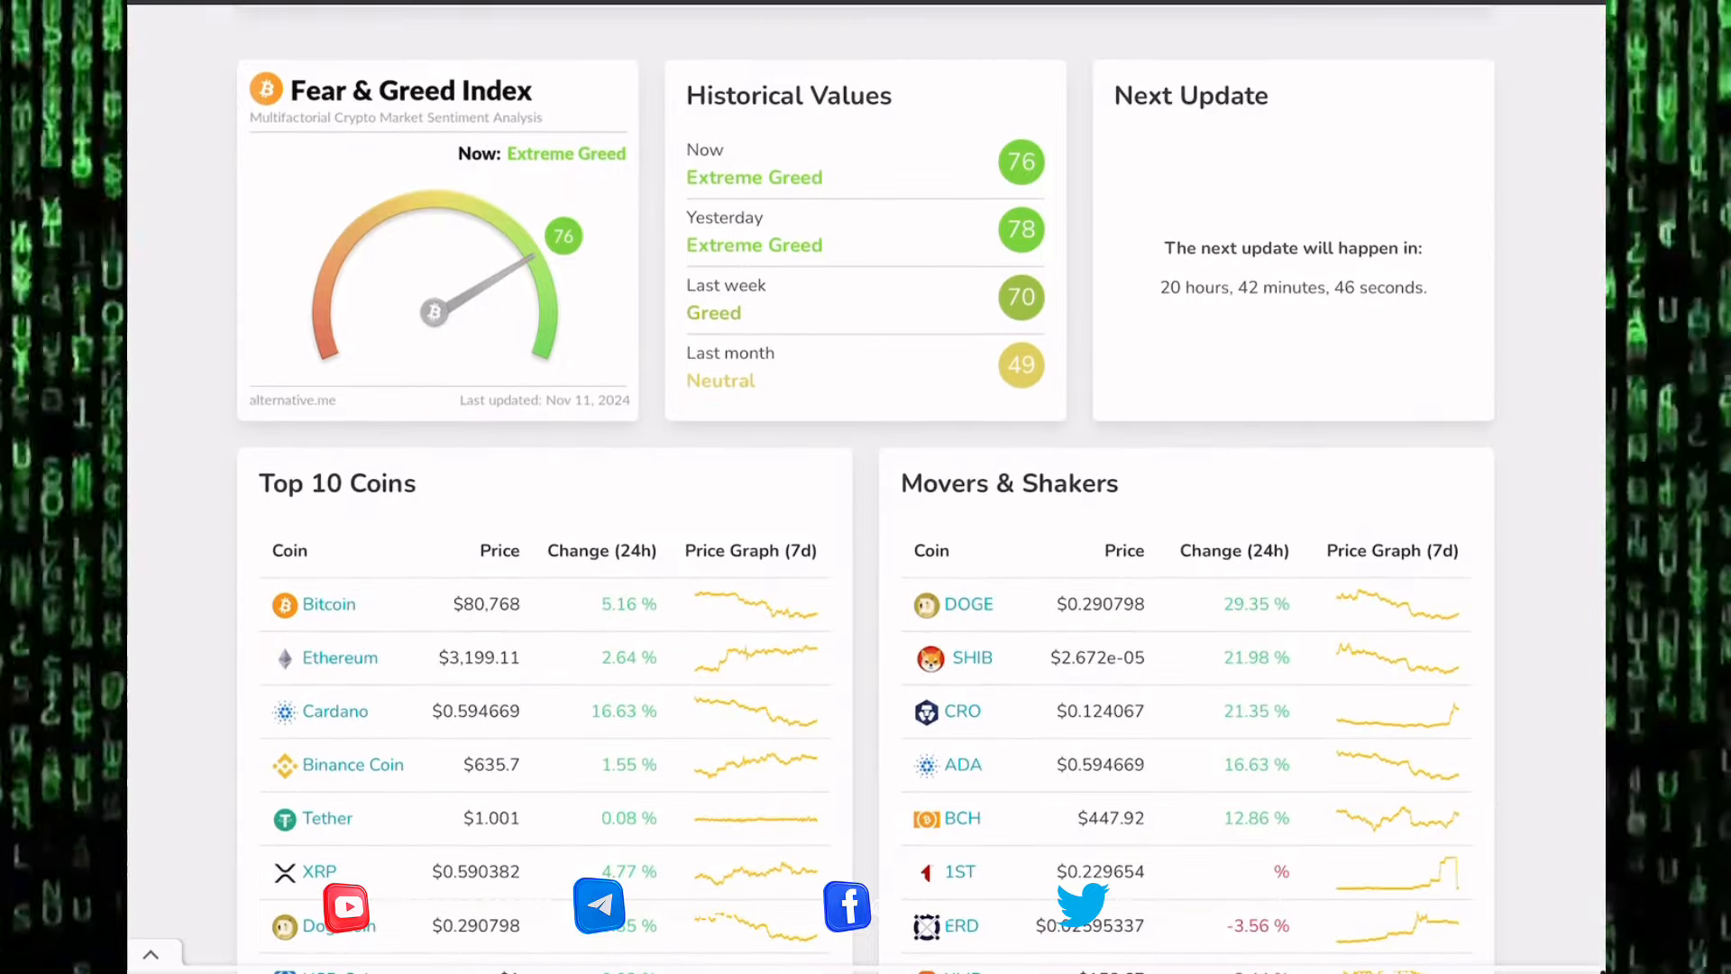
scroll("up", 3)
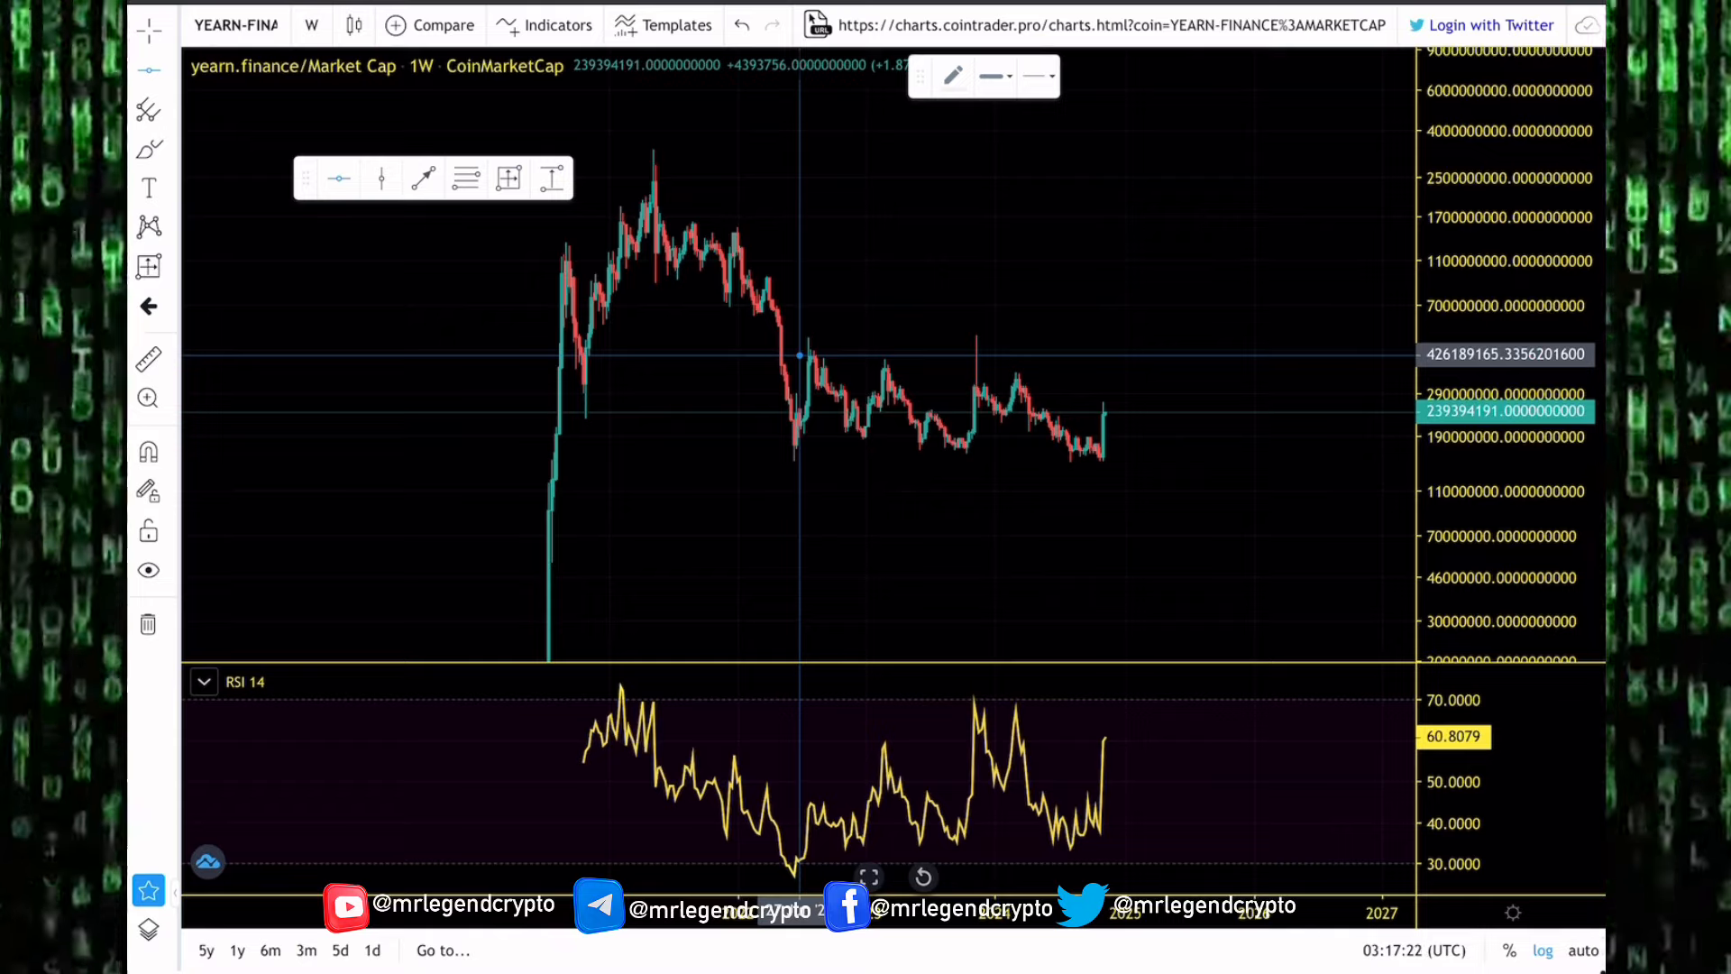
mouse_move(796, 455)
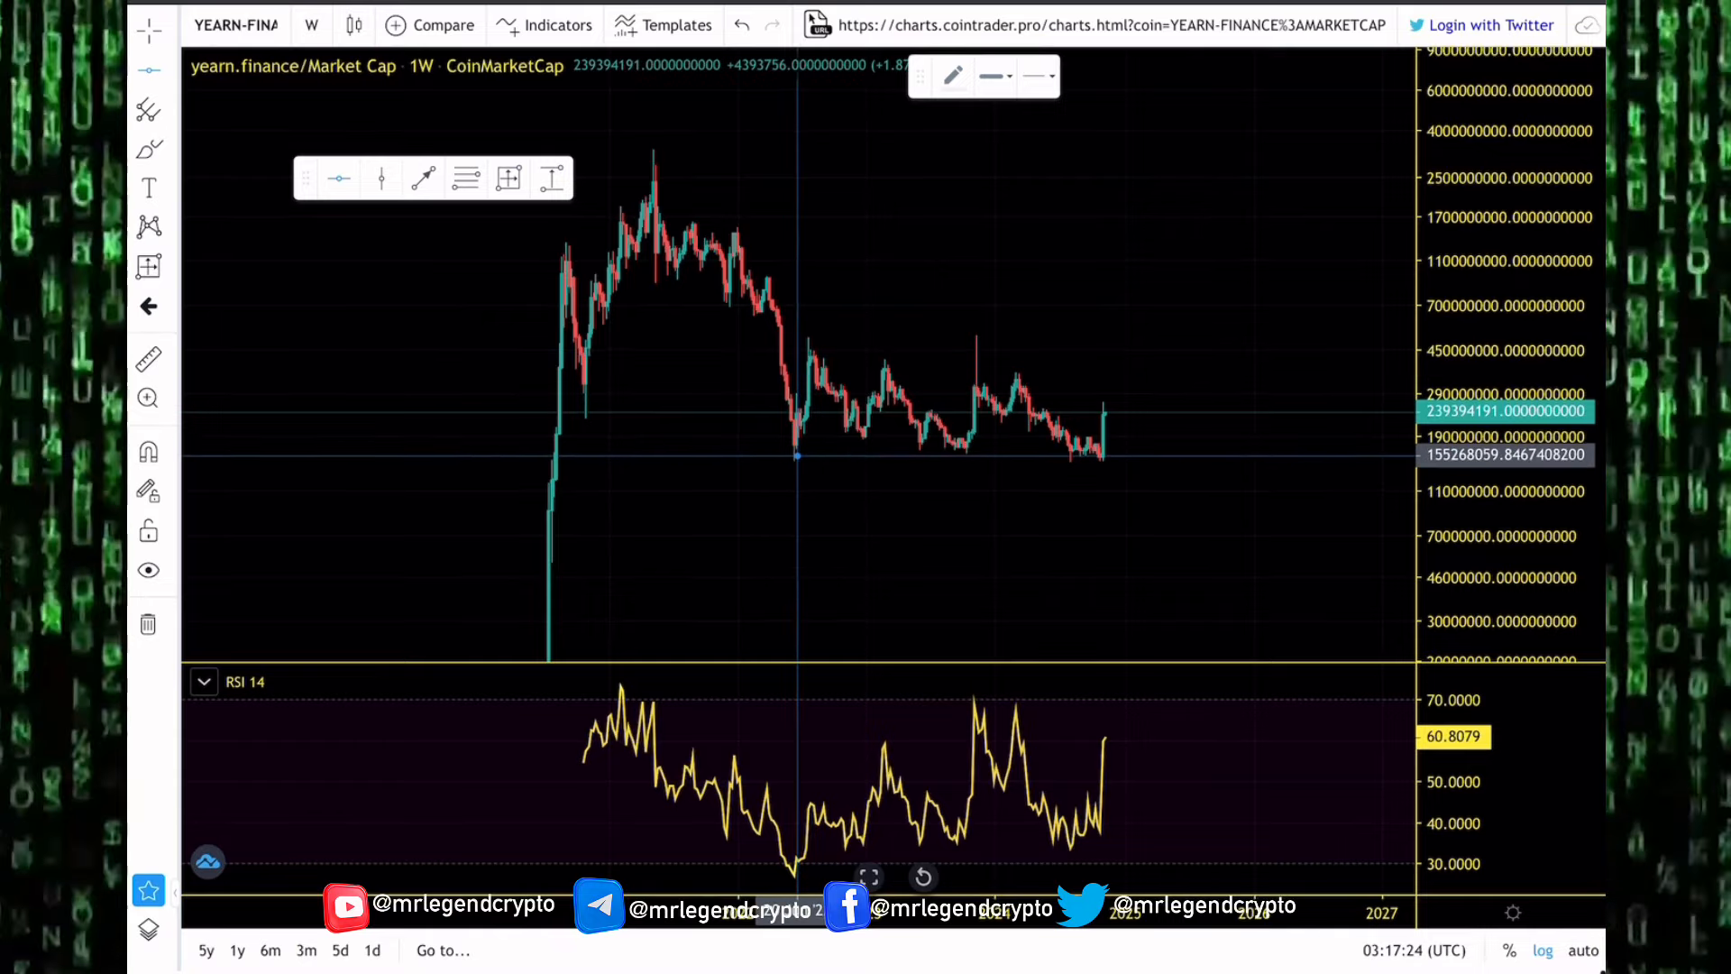
mouse_move(792, 459)
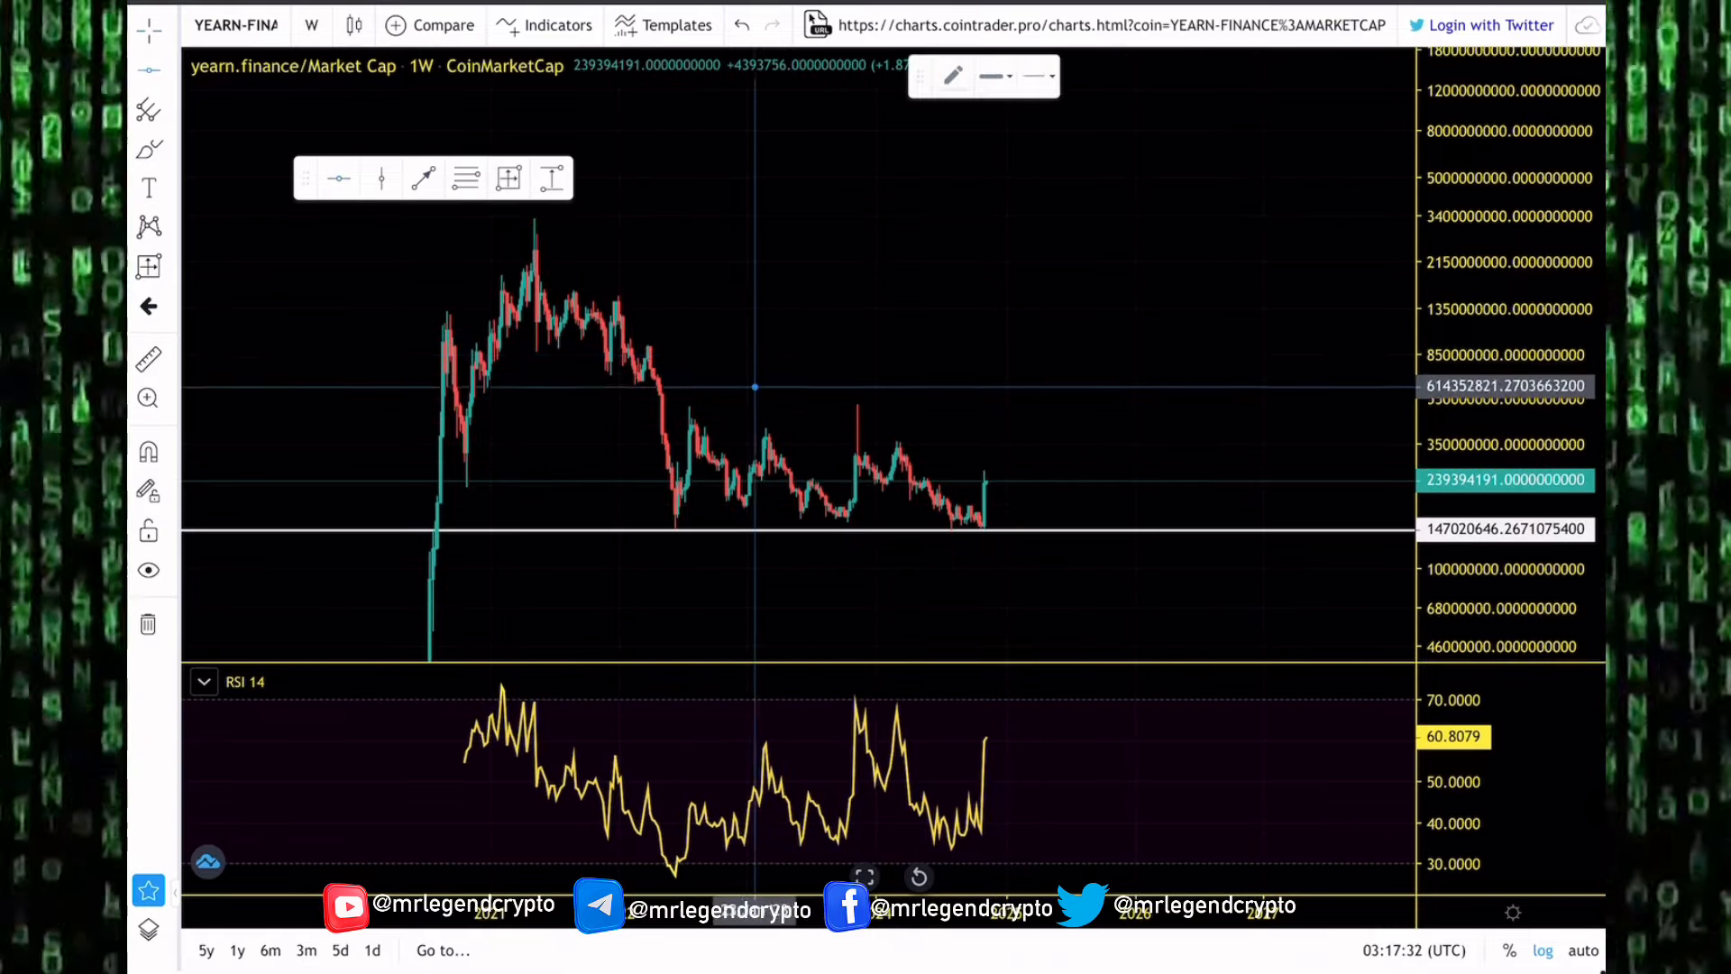
mouse_move(801, 442)
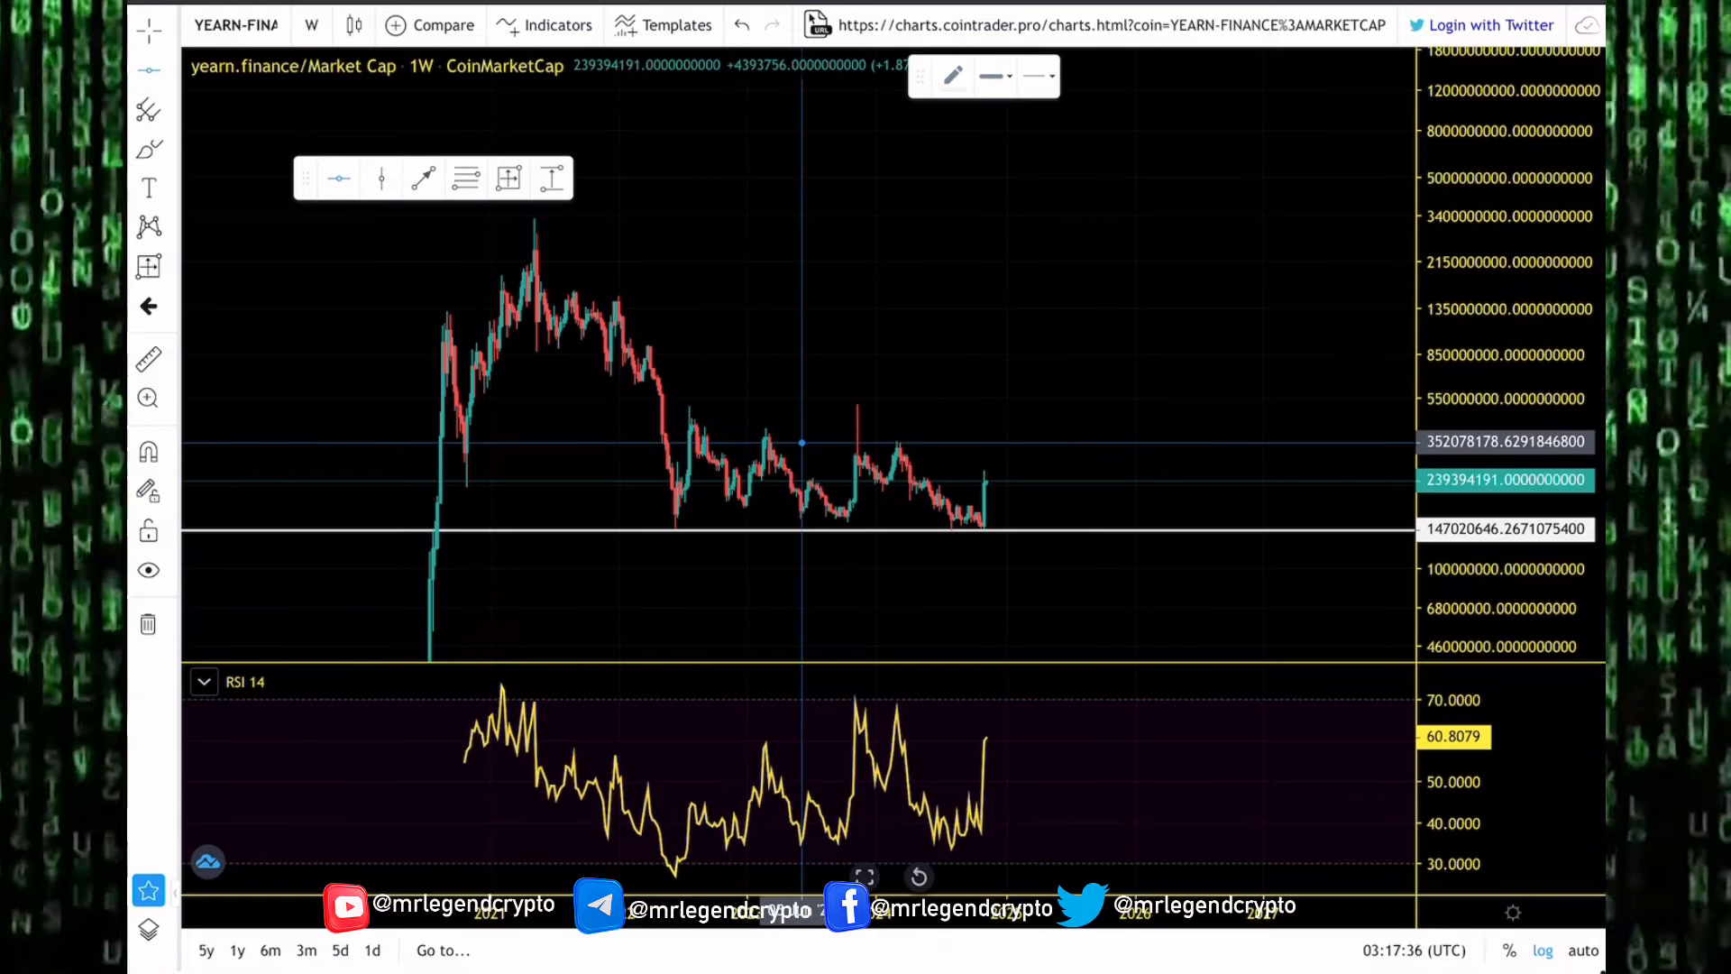
mouse_move(784, 409)
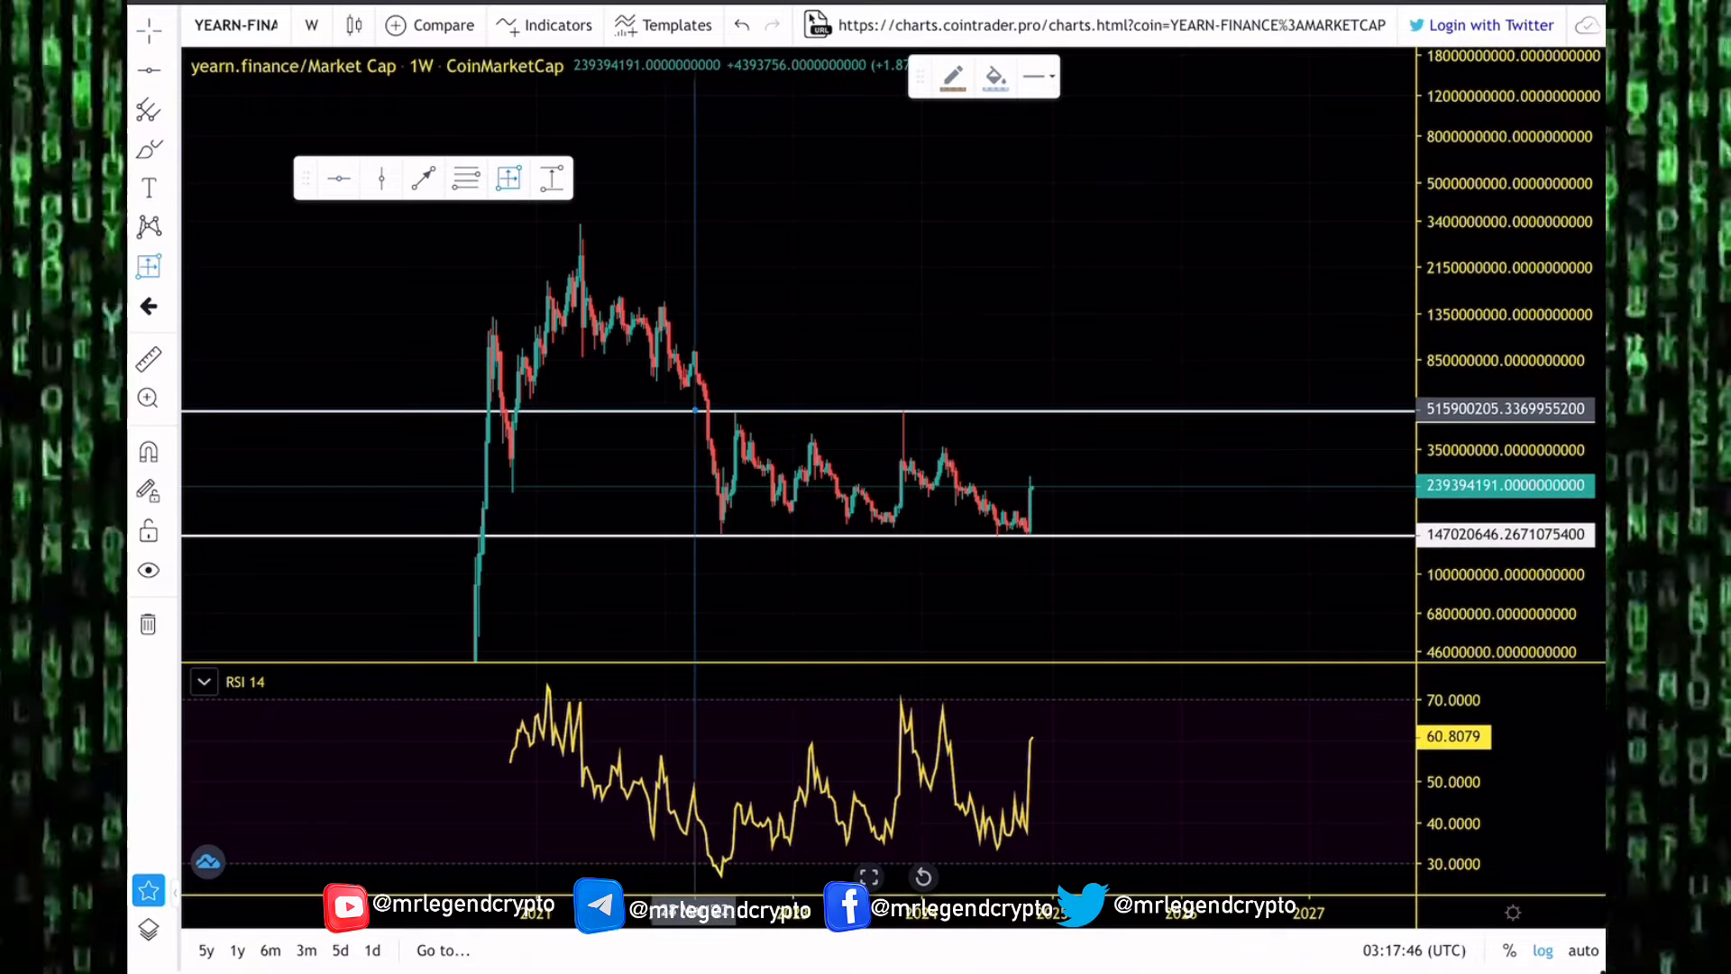
mouse_move(715, 414)
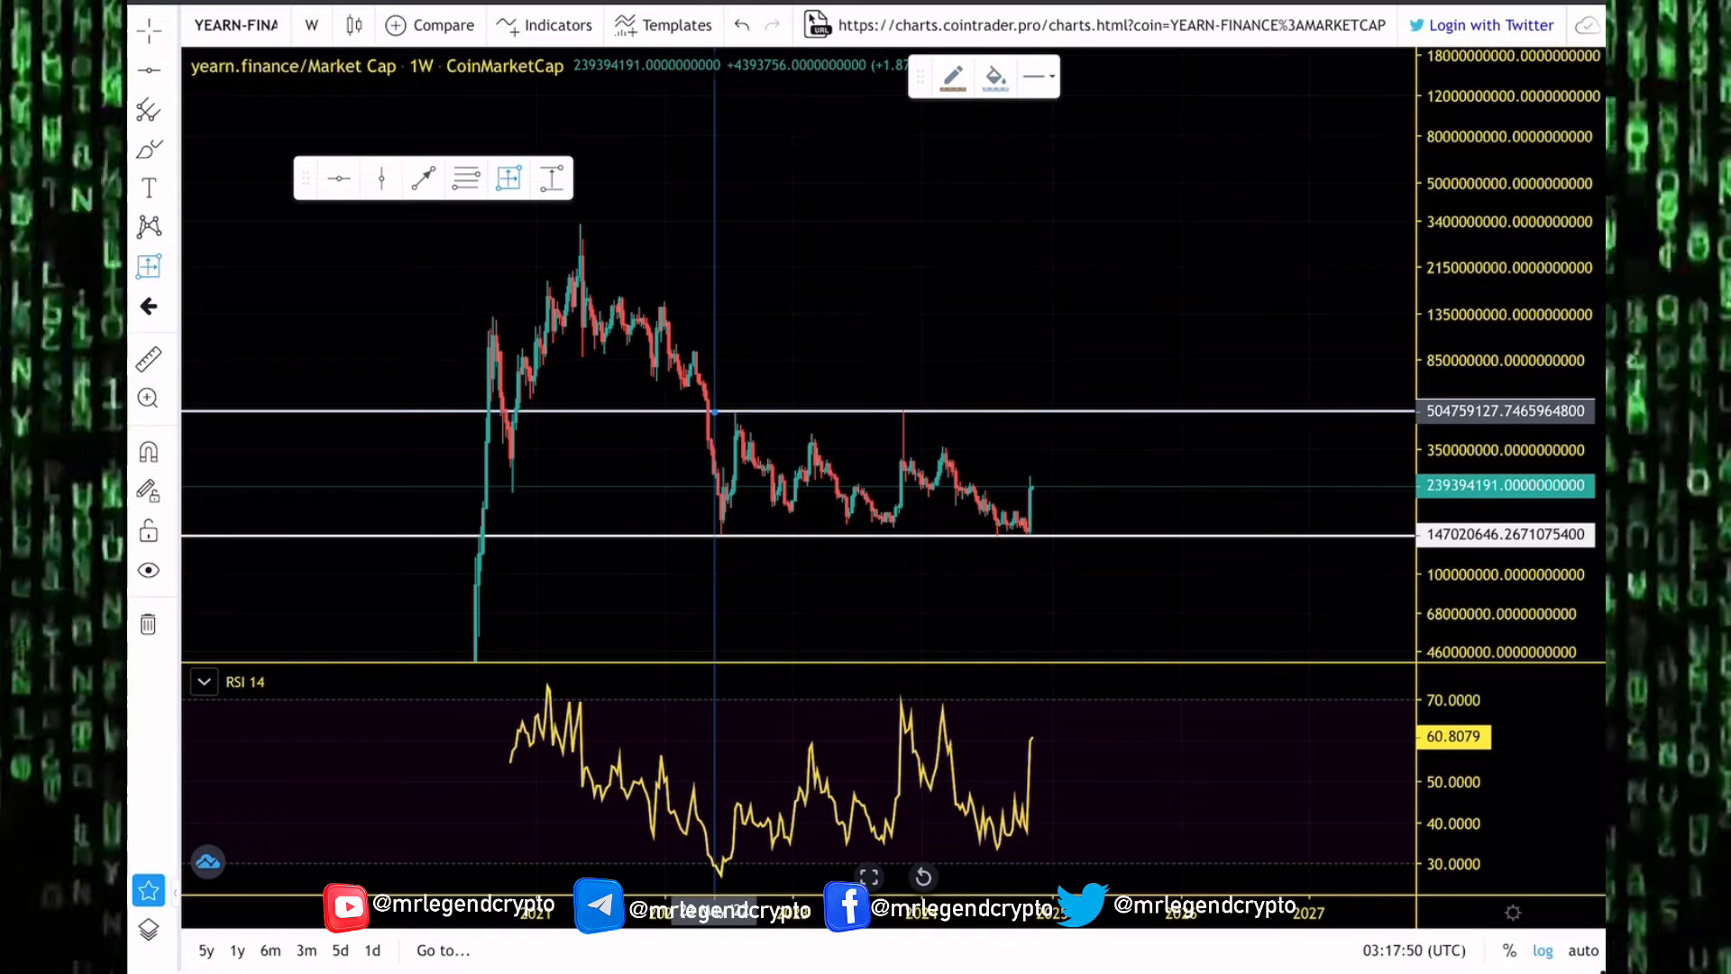
mouse_move(751, 333)
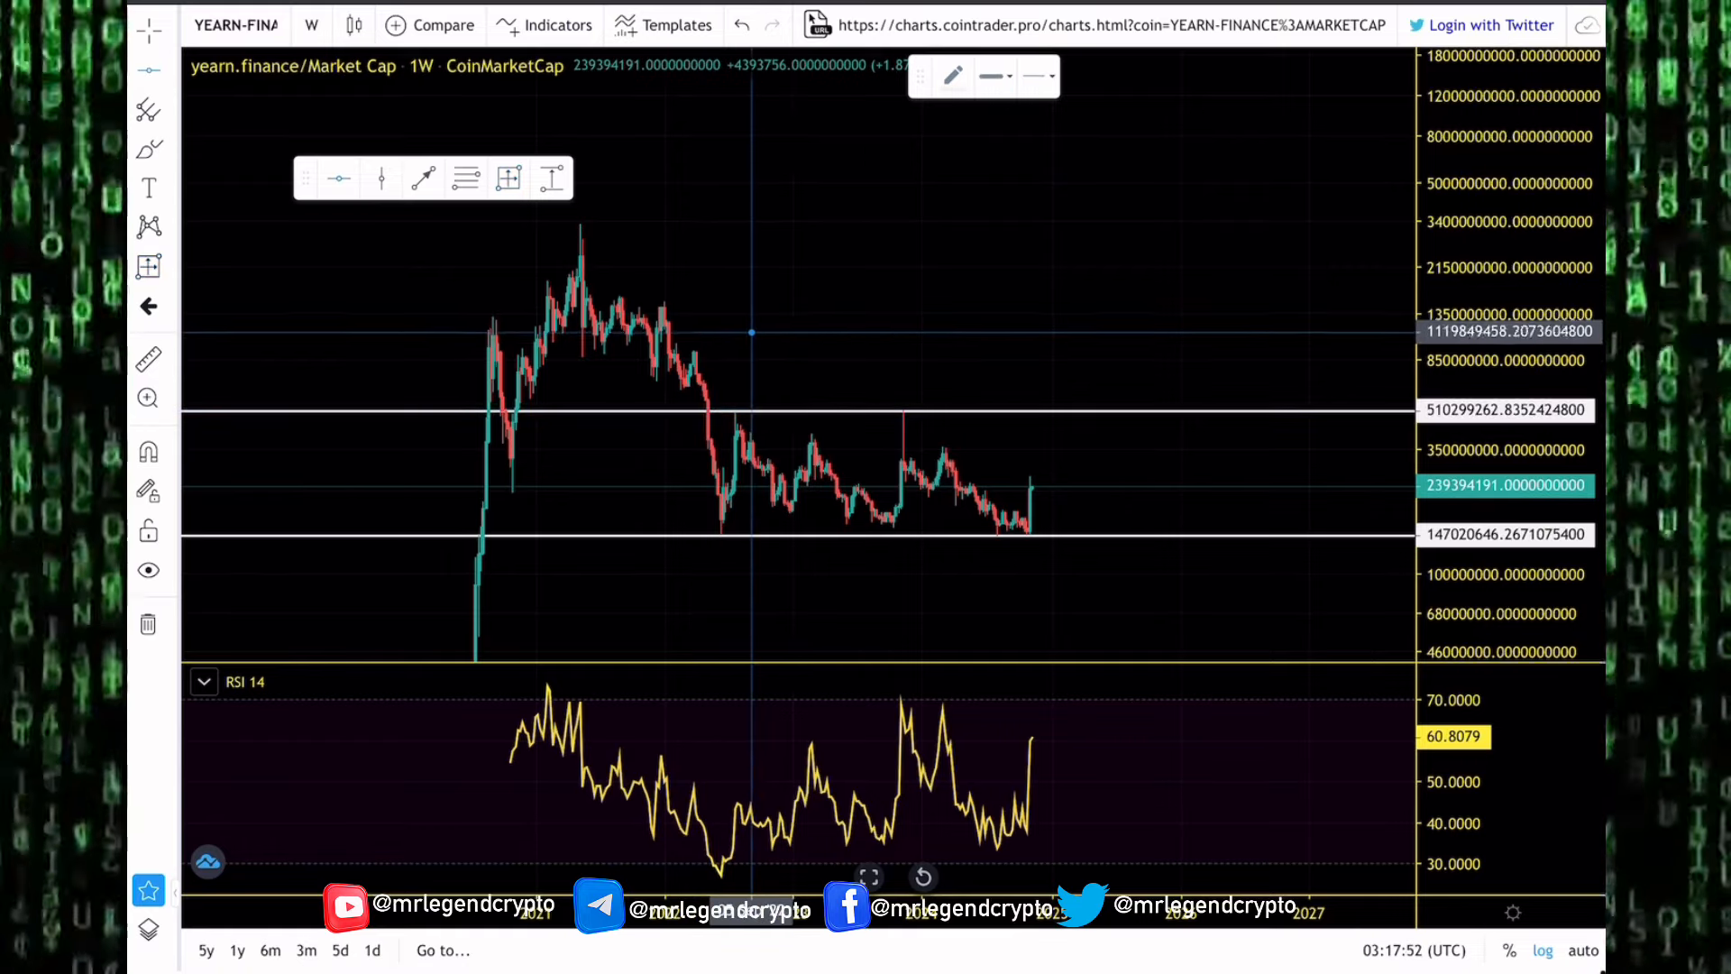
mouse_move(768, 353)
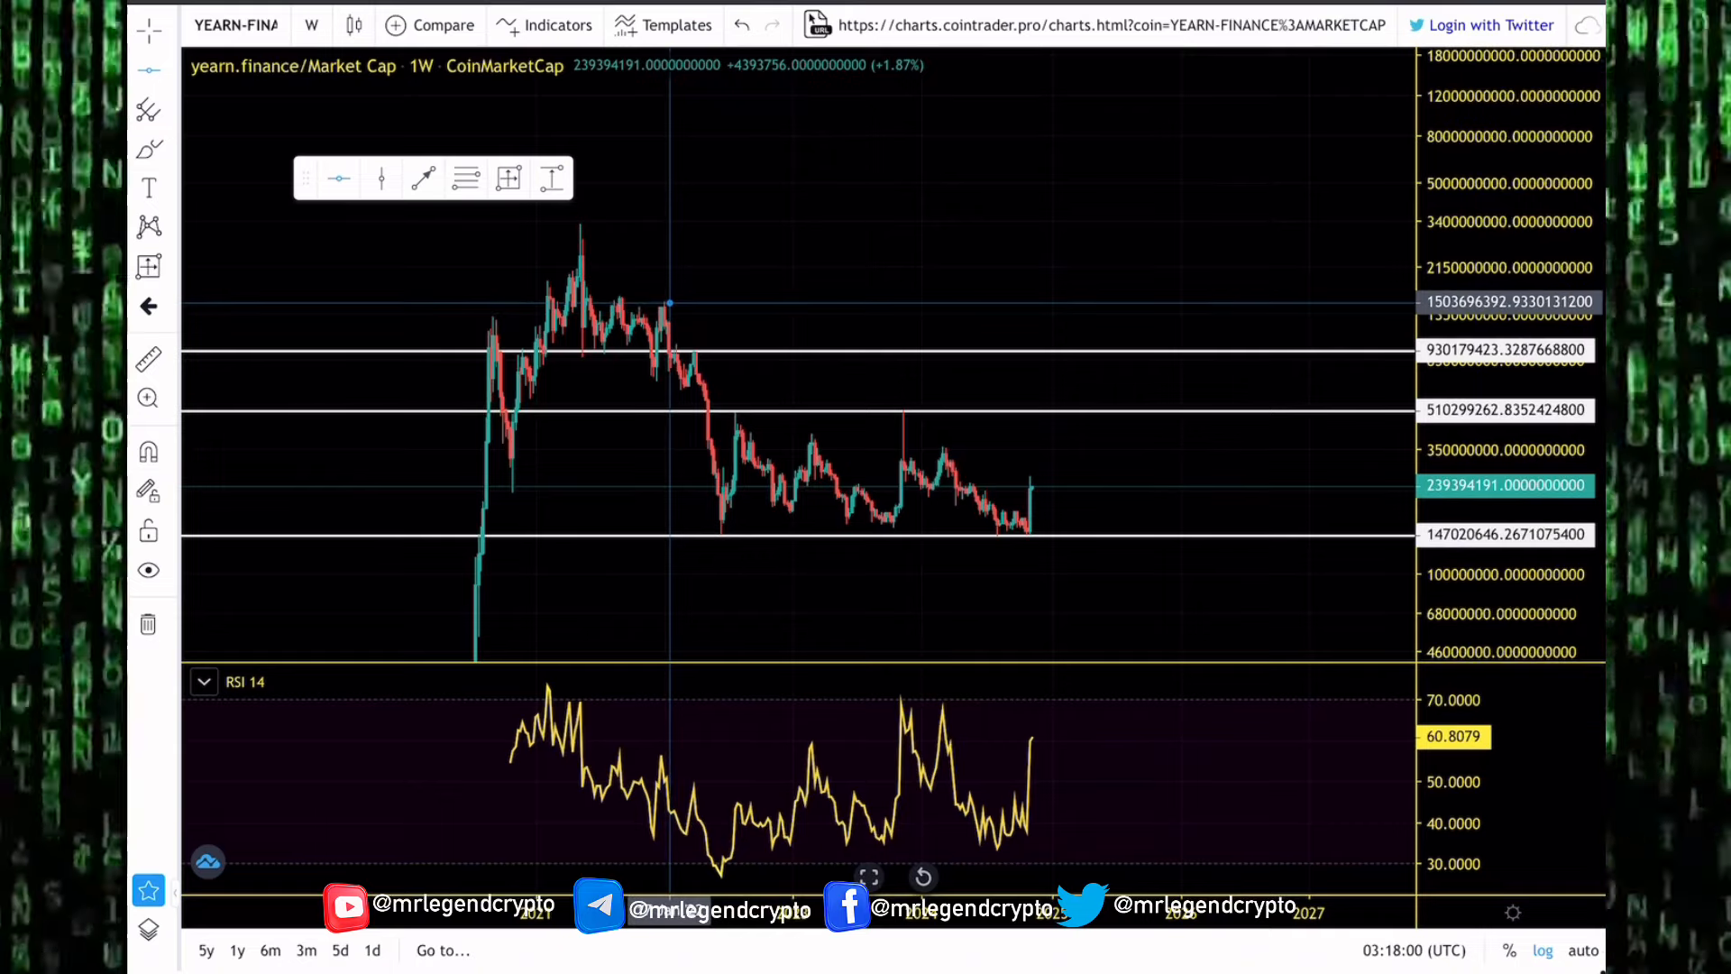
Add a higher white market-cap key-level line, then reopen the weekly YFI/USD chart.
left_click(798, 303)
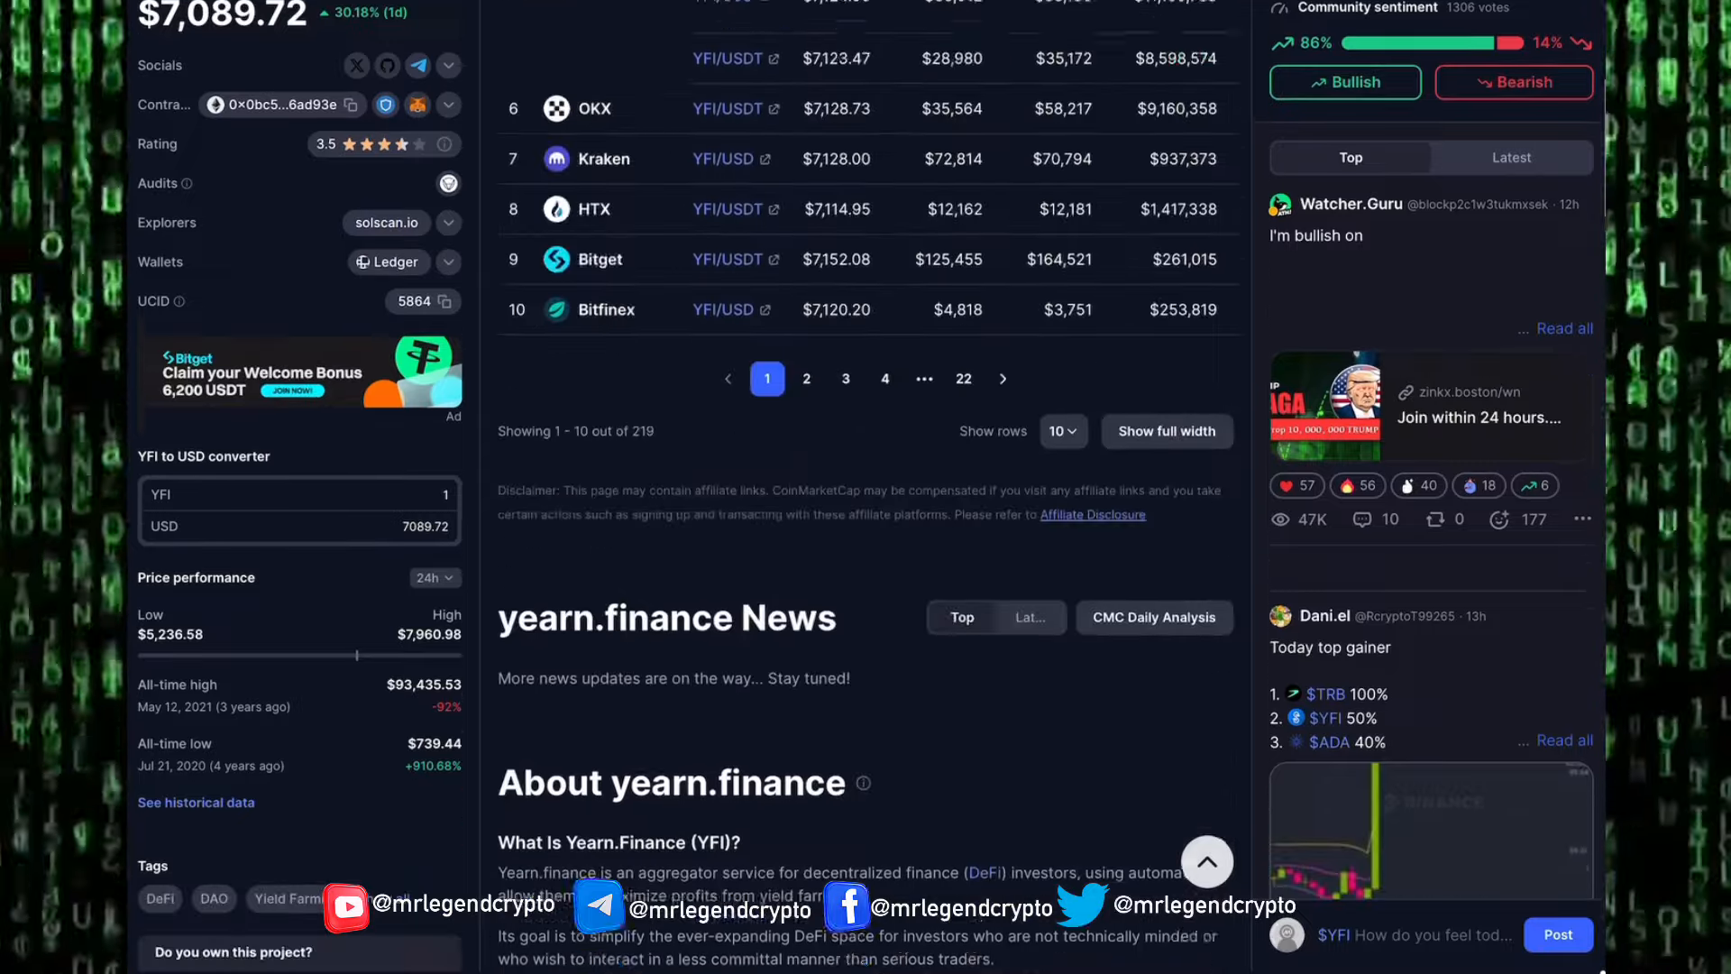
scroll("up", 3)
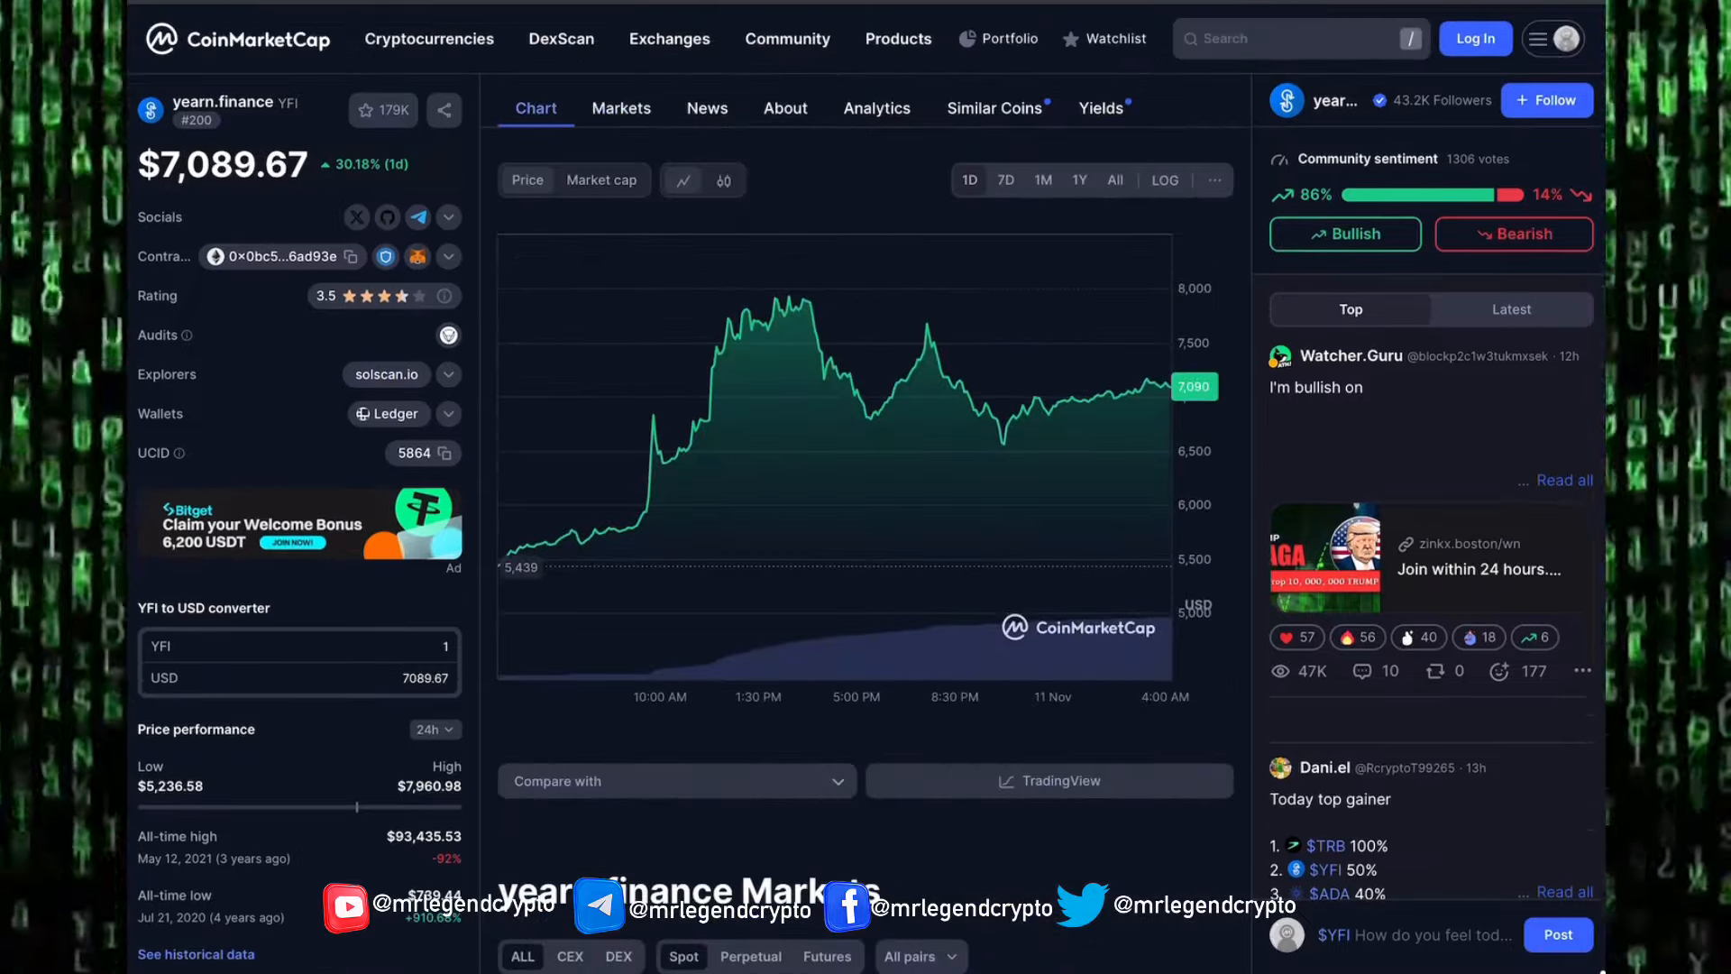
left_click(1049, 781)
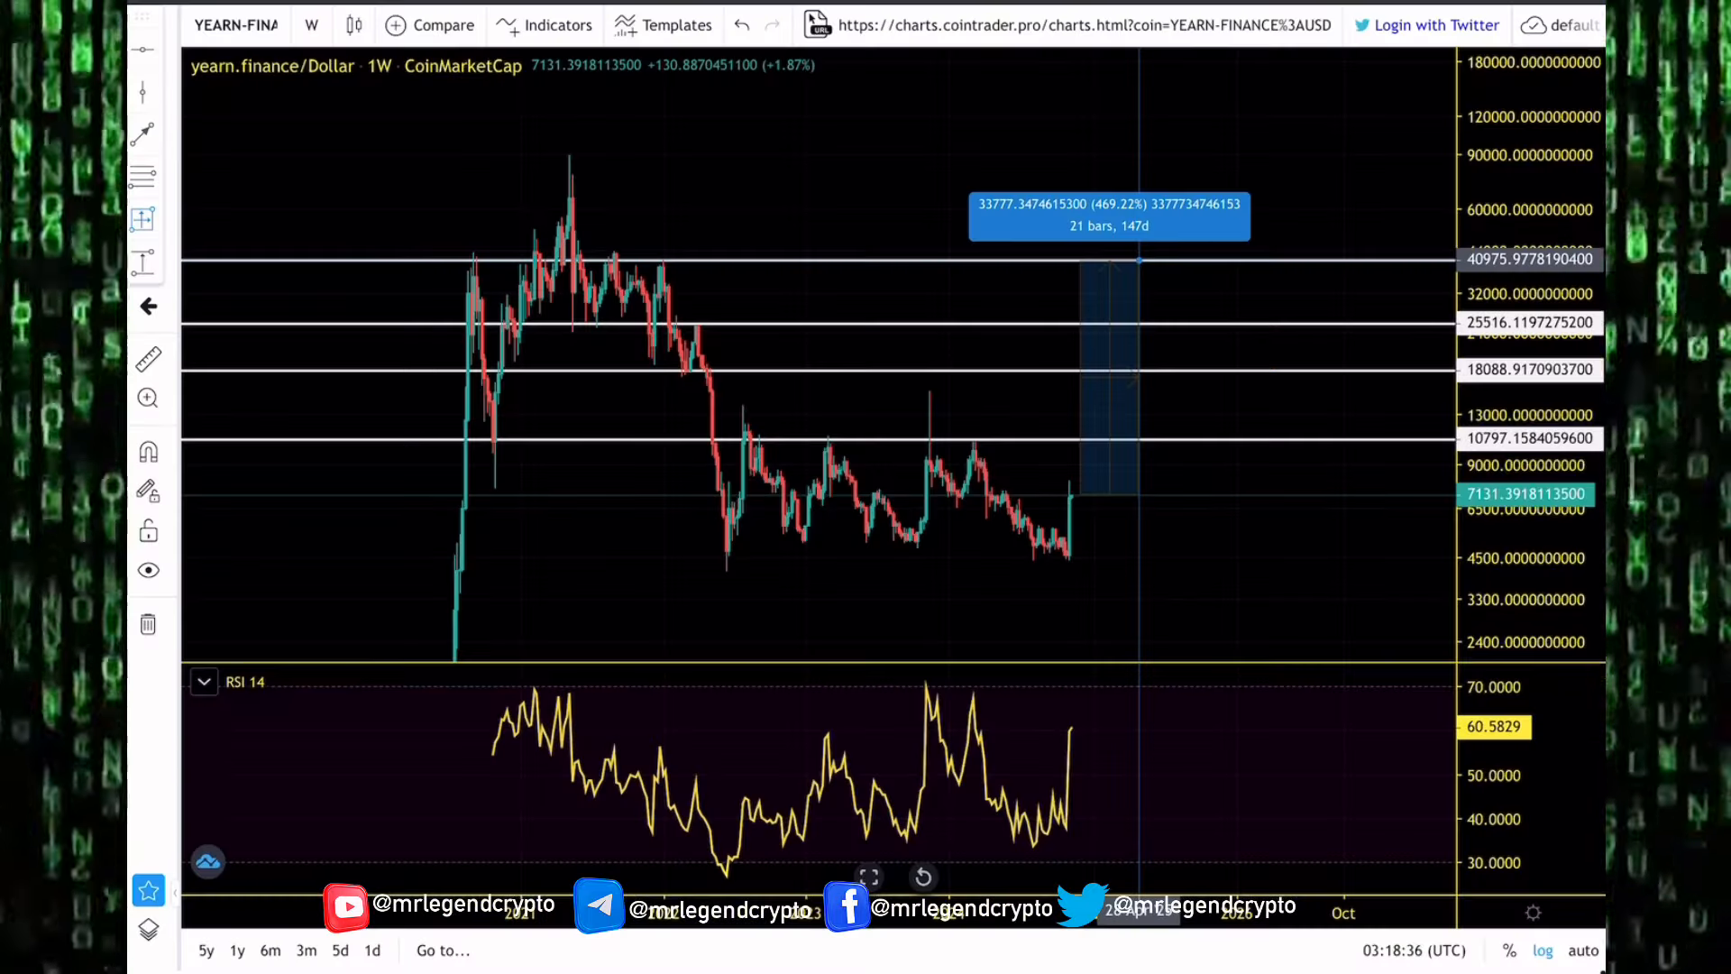